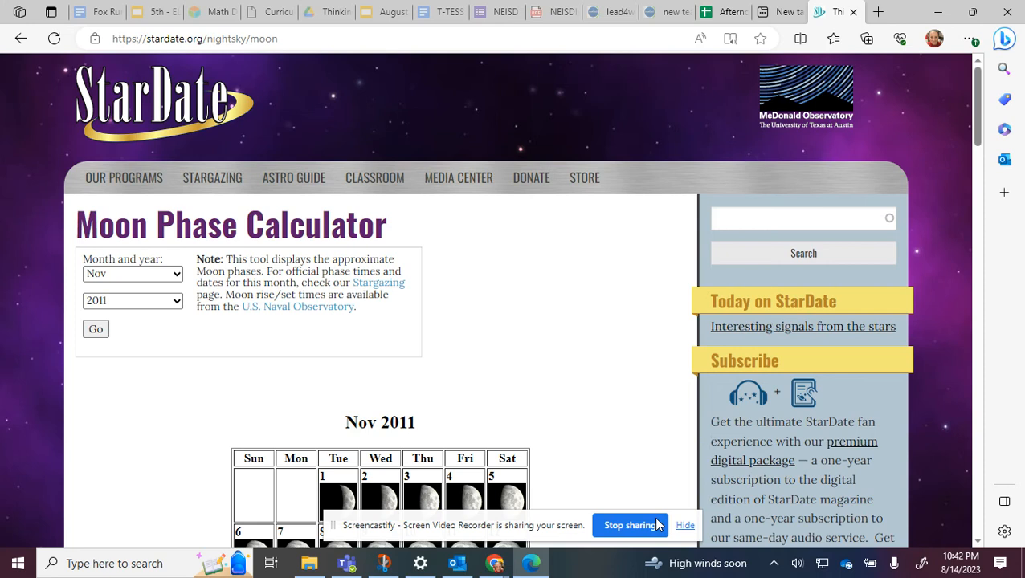
- Keep the calendar on November 2011 and scroll down to show its full grid
left_click(685, 525)
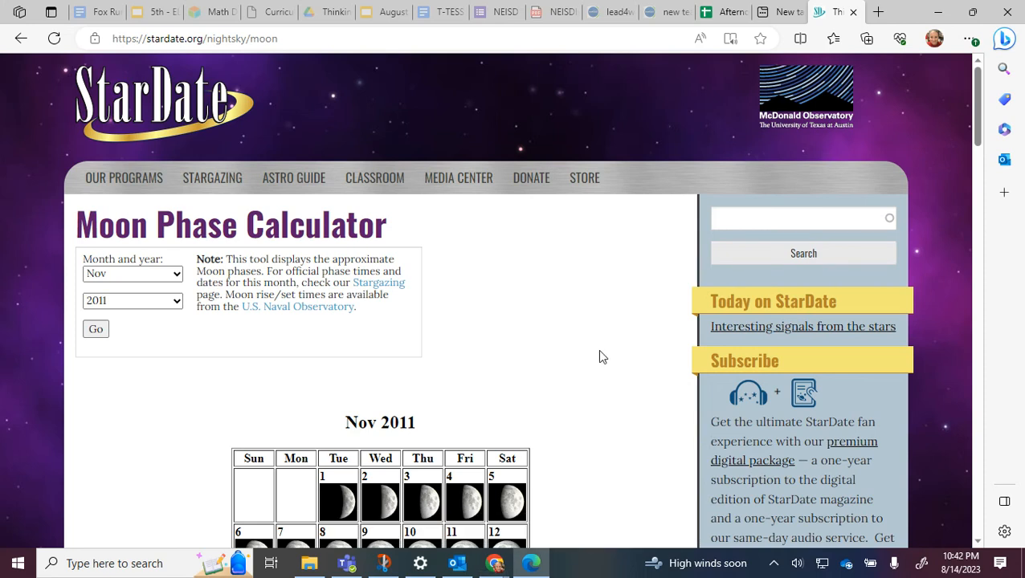
mouse_move(241, 279)
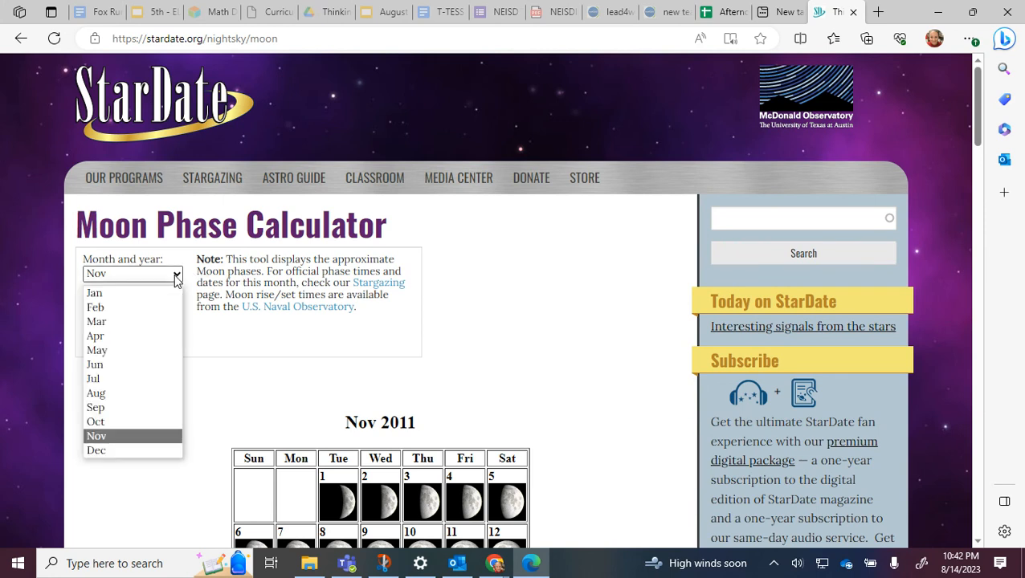
left_click(97, 436)
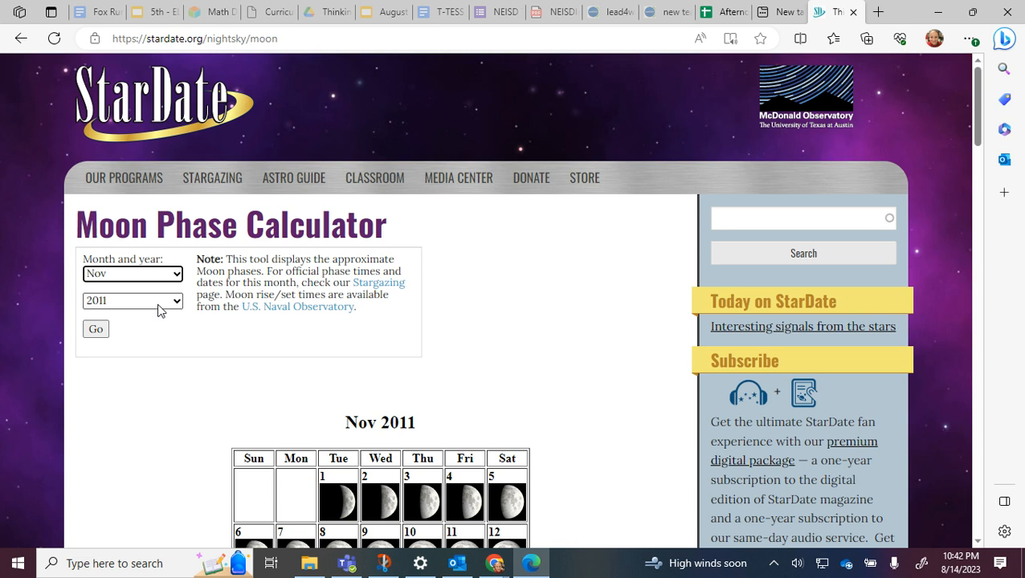
mouse_move(126, 316)
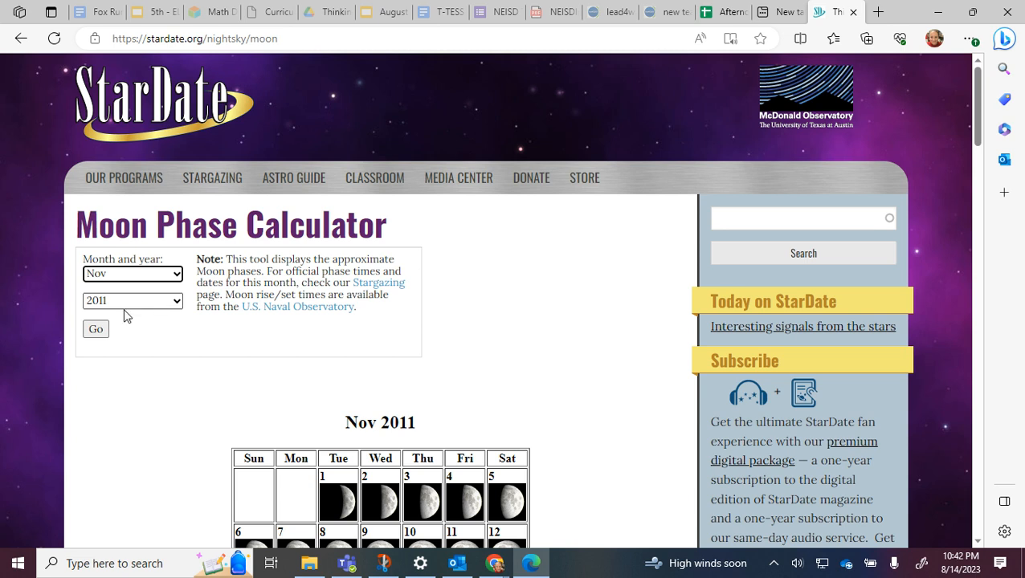
mouse_move(96, 329)
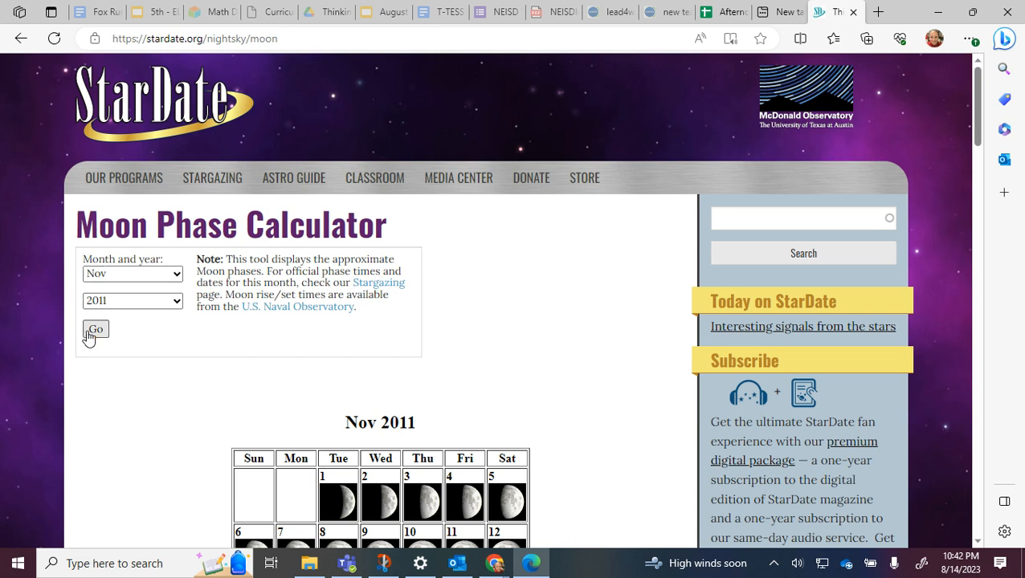
mouse_move(581, 365)
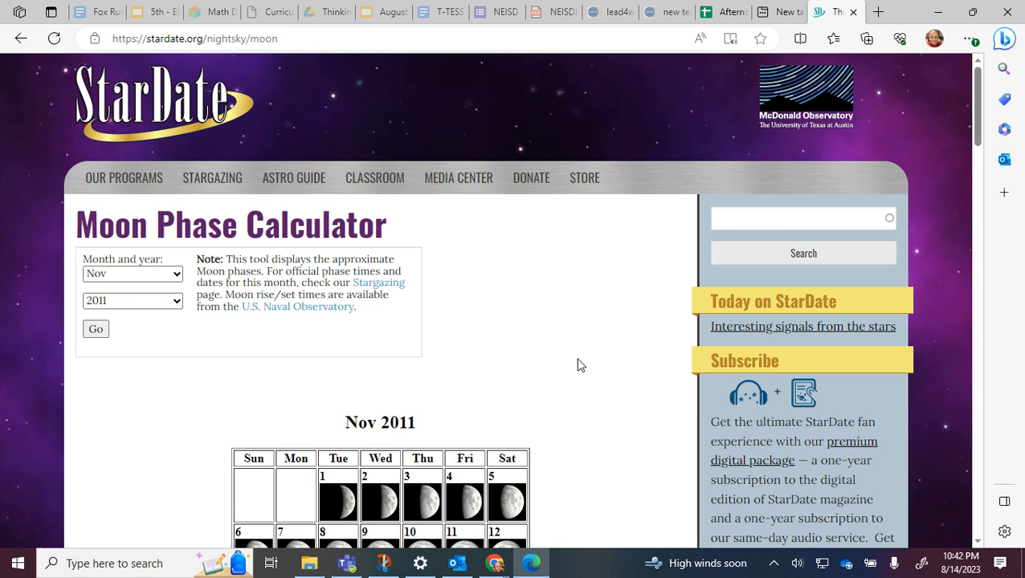
scroll("down", 3)
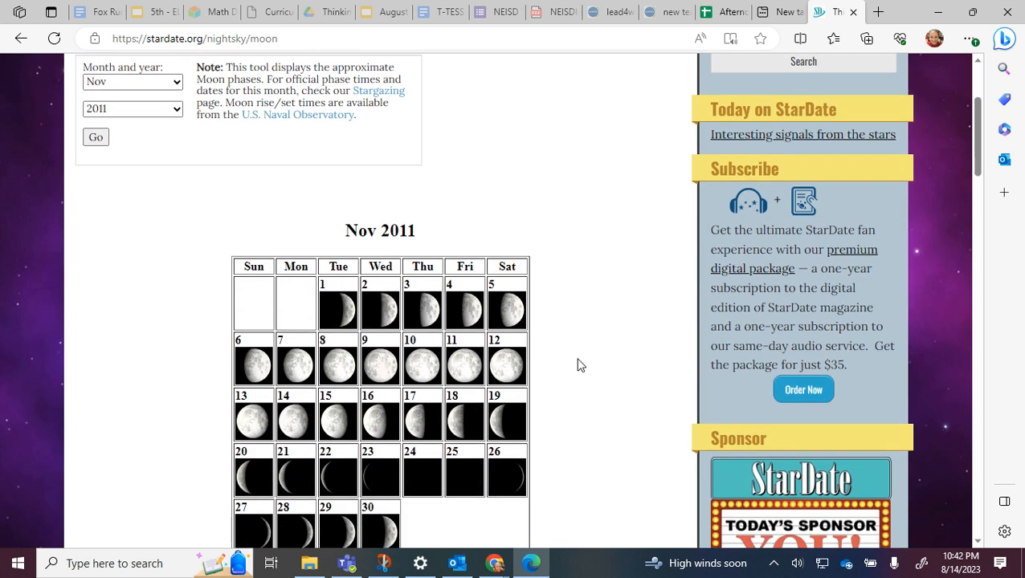
scroll("down", 3)
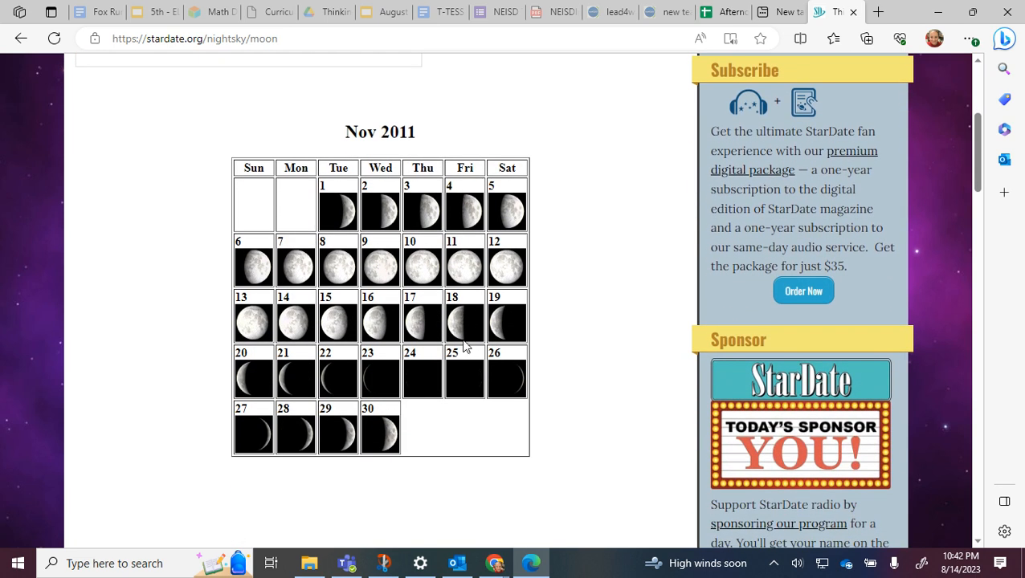
mouse_move(457, 428)
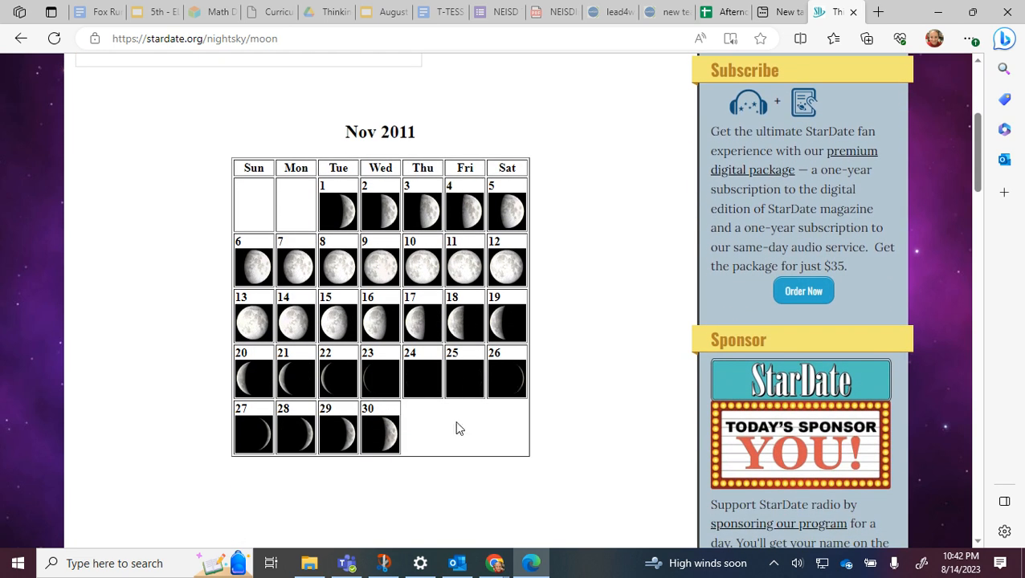
mouse_move(421, 325)
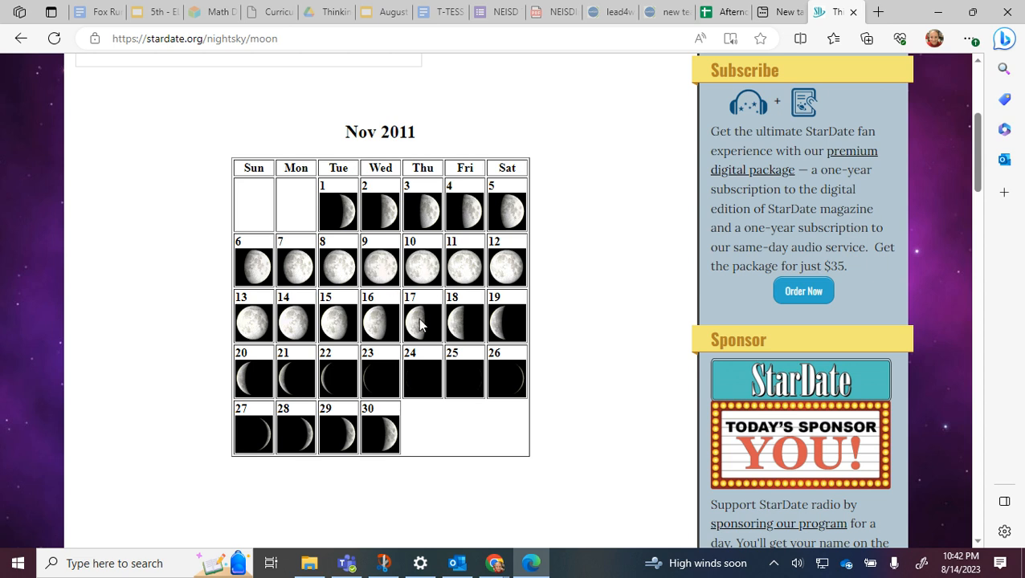
mouse_move(595, 385)
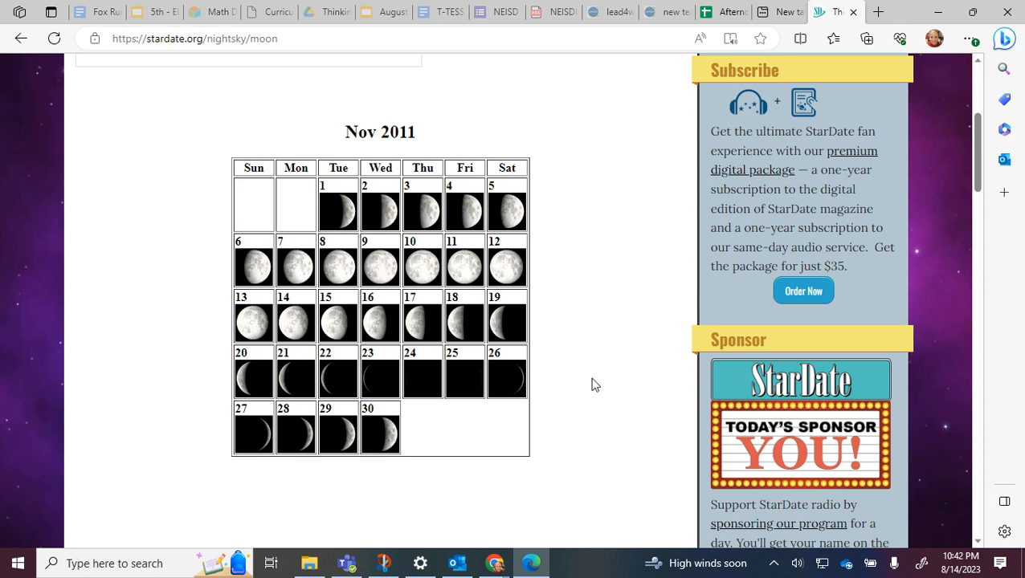
- Scroll below the calendar to the 'Why does the Moon have phases?' explanation and diagram
scroll("down", 3)
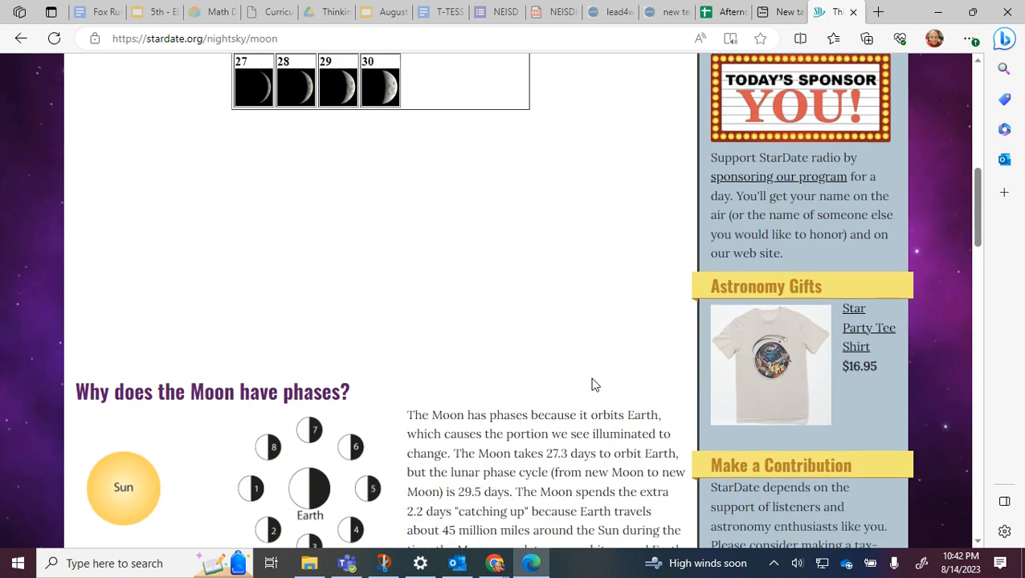
scroll("down", 3)
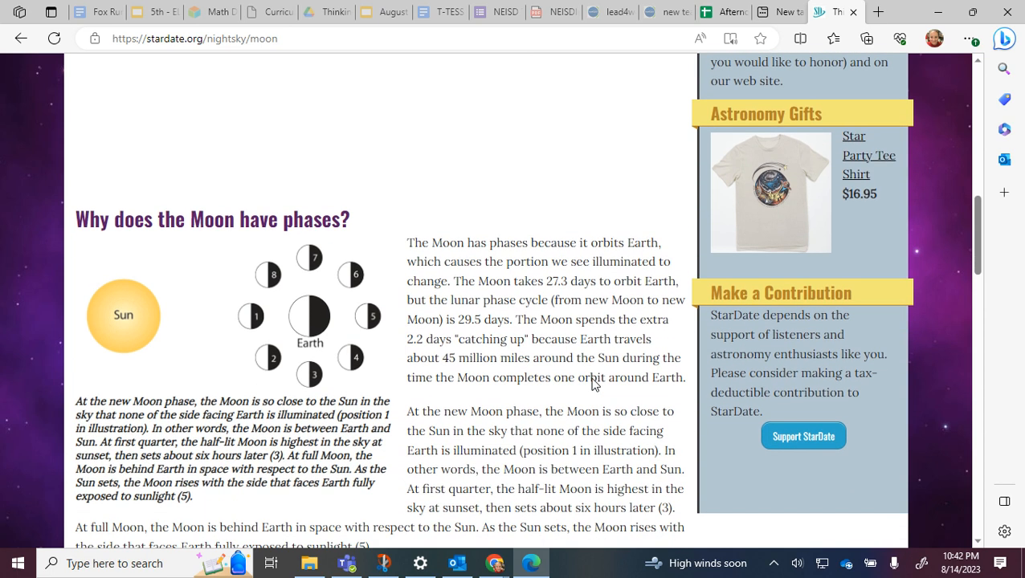
scroll("down", 3)
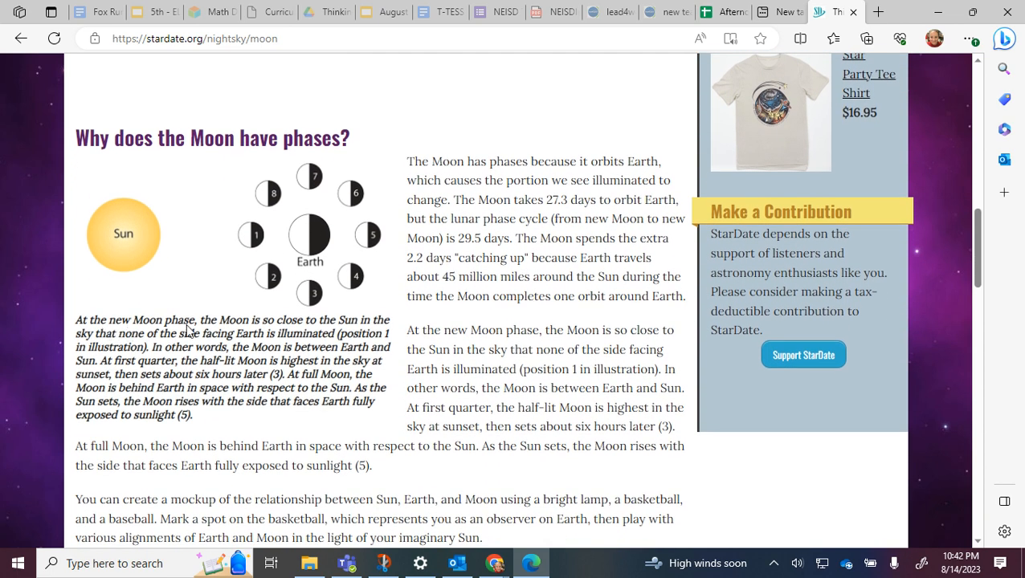
mouse_move(177, 448)
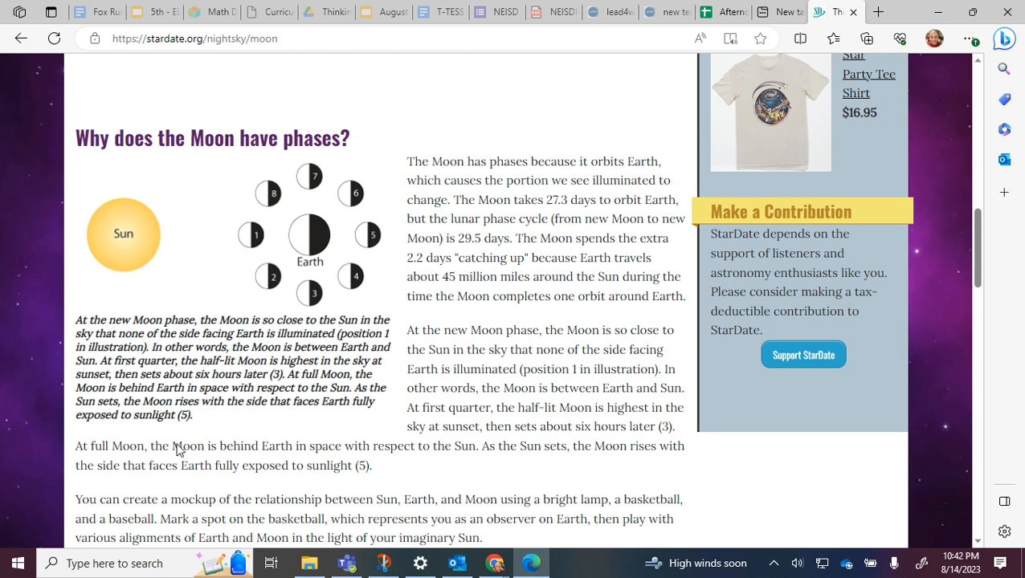
mouse_move(181, 489)
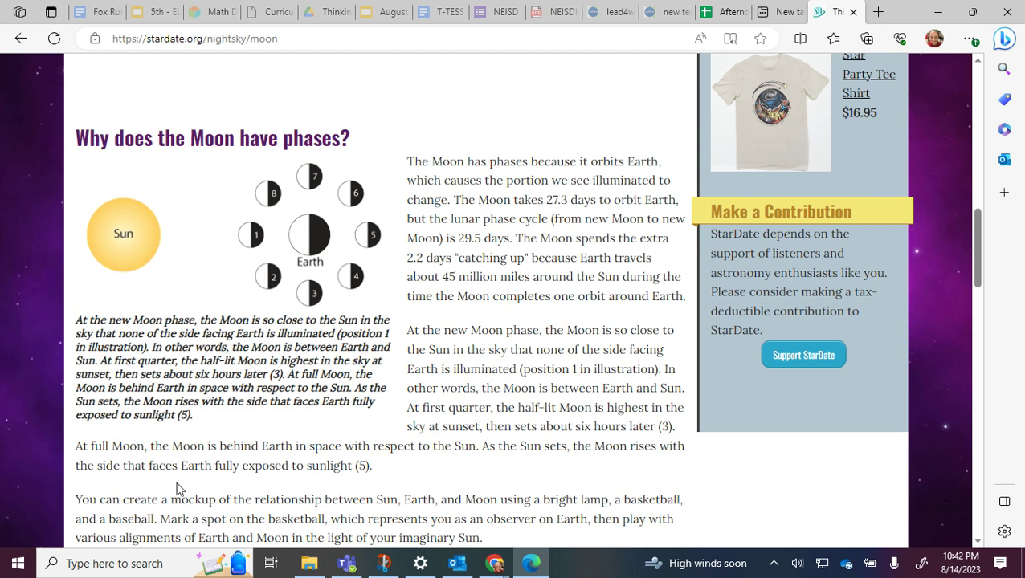
mouse_move(252, 235)
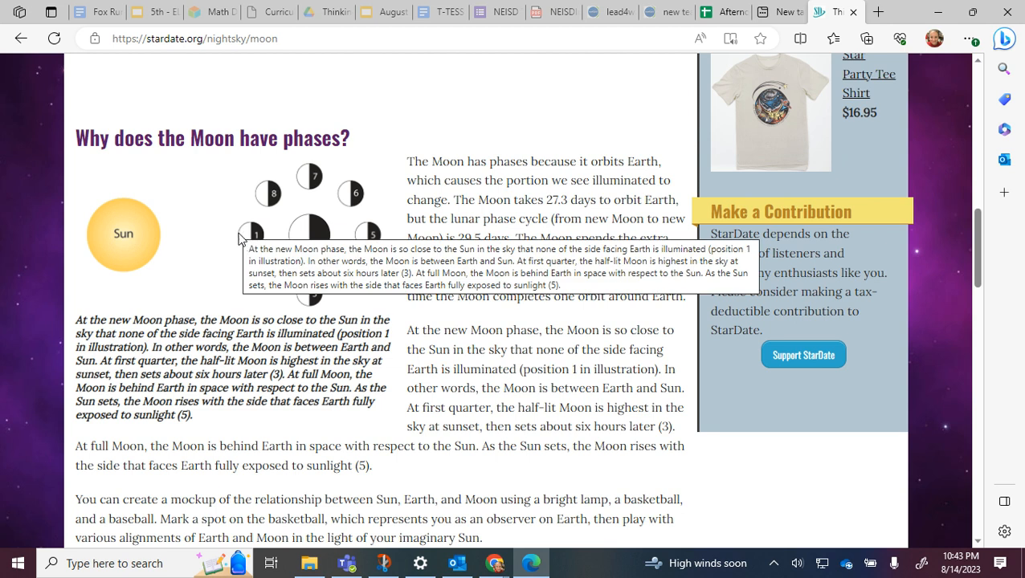
mouse_move(203, 267)
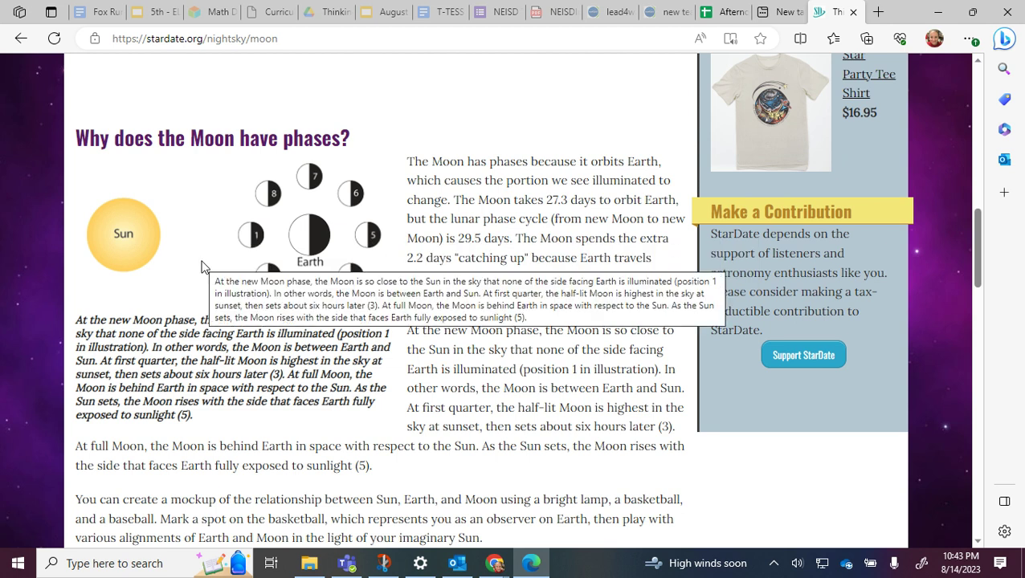
mouse_move(34, 217)
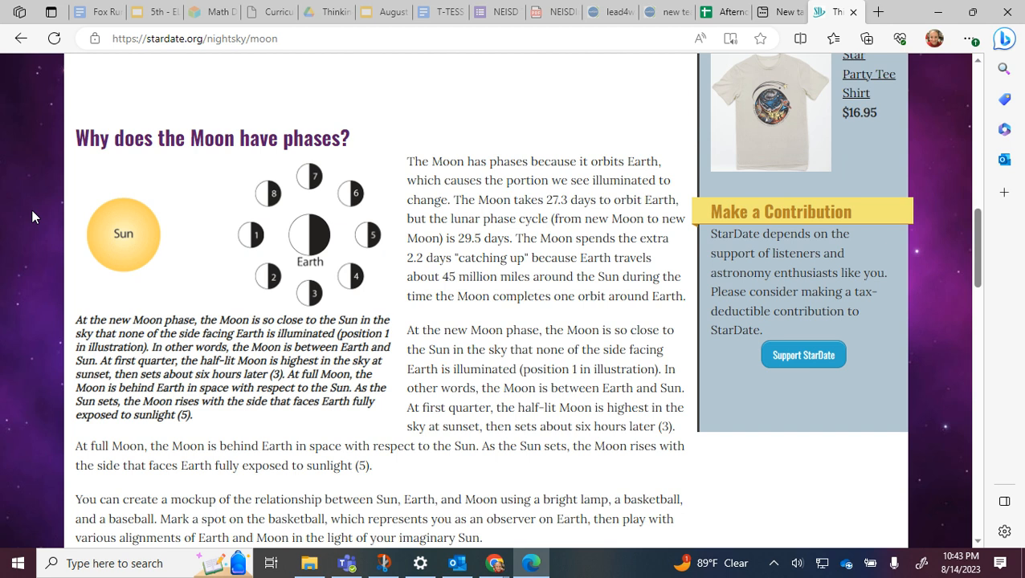
mouse_move(309, 293)
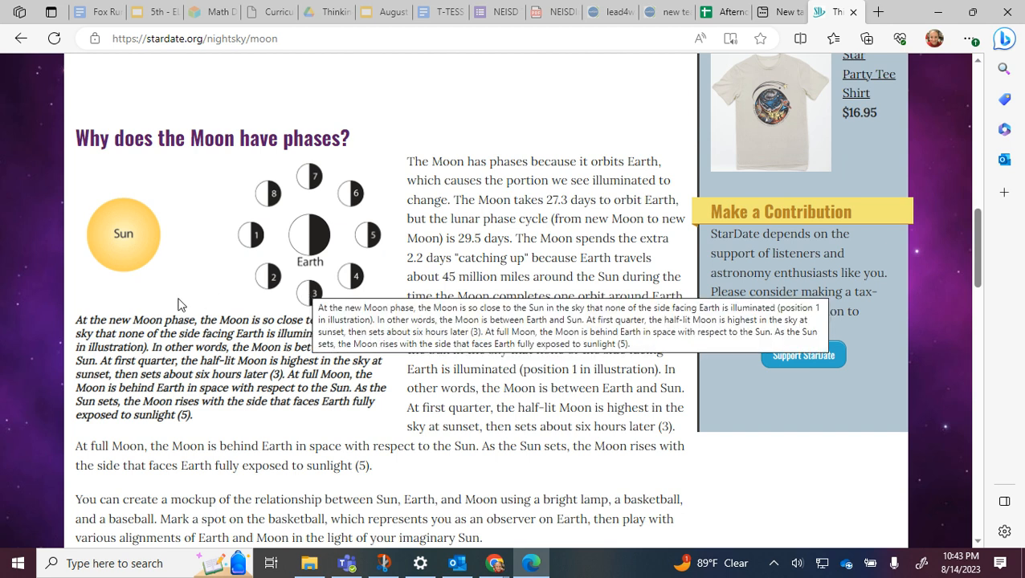
mouse_move(4, 248)
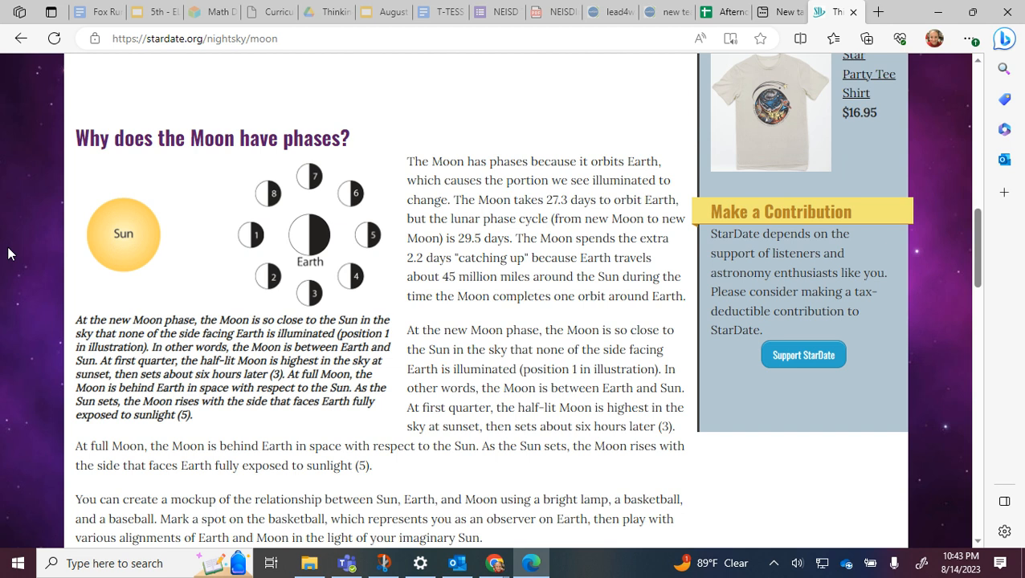
mouse_move(370, 236)
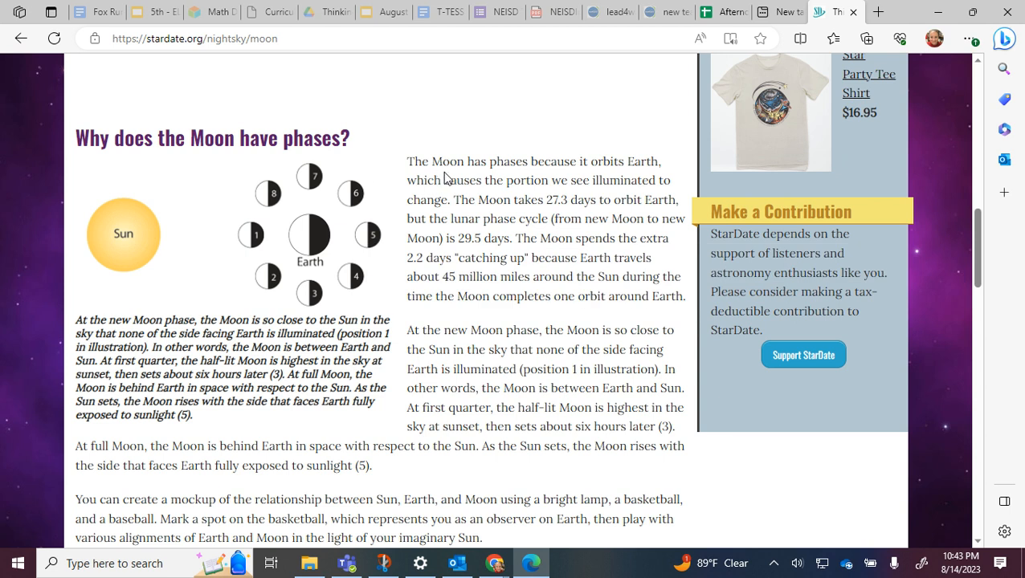
mouse_move(462, 125)
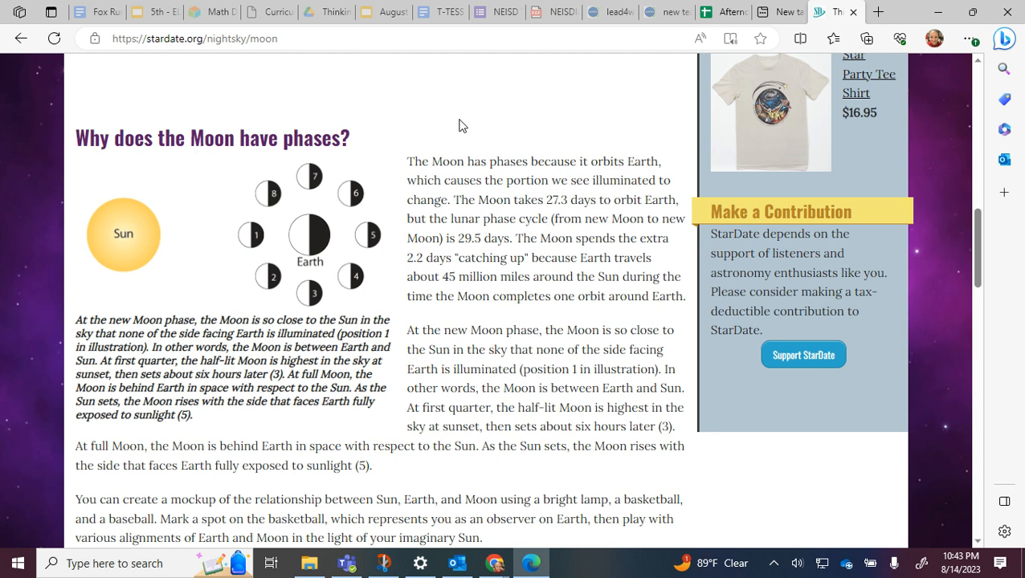
- Scroll past the Sun–Earth–Moon paragraph to the 'When is the Harvest Moon?' heading
scroll("up", 3)
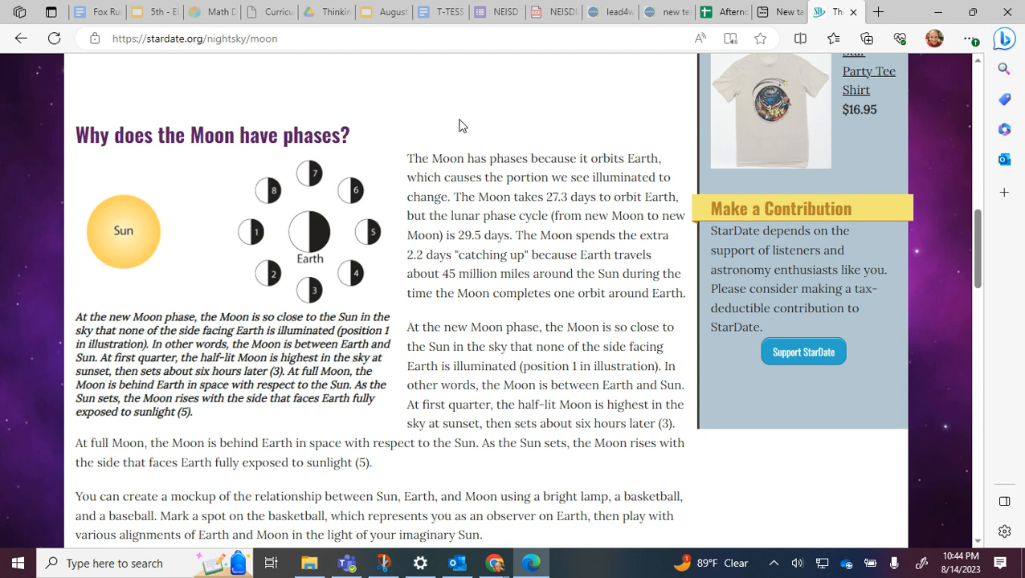
scroll("down", 3)
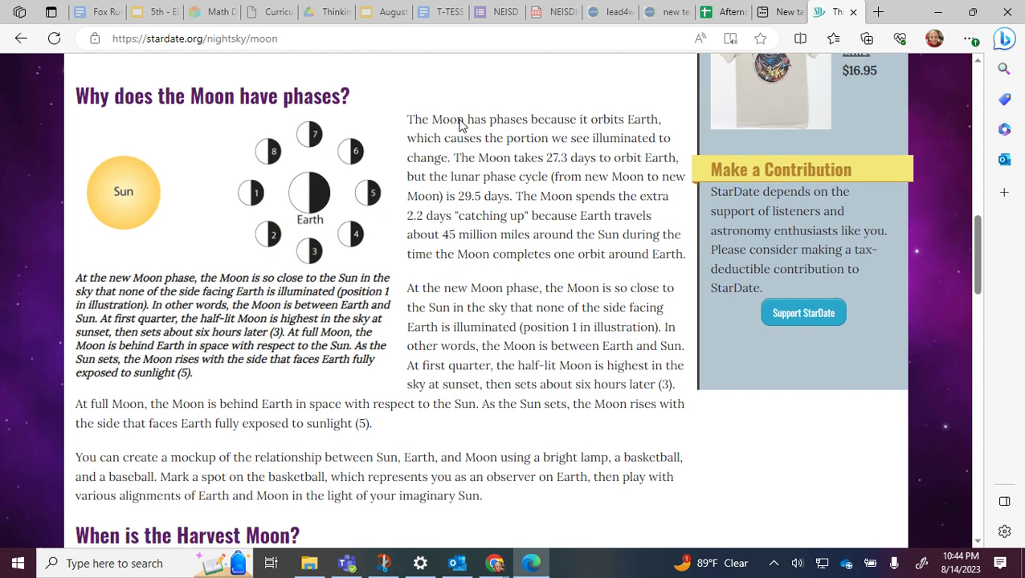
scroll("down", 3)
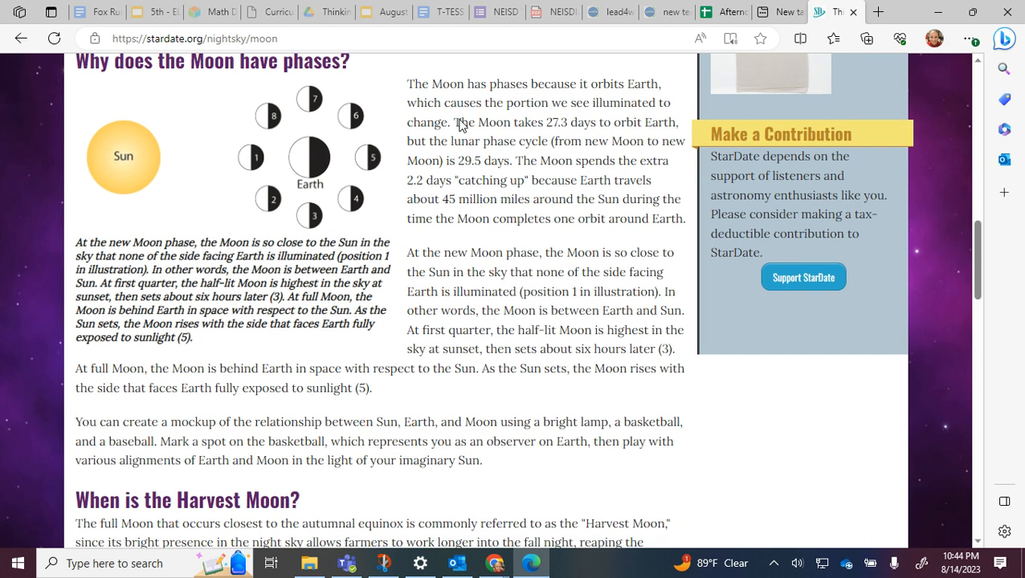
mouse_move(403, 269)
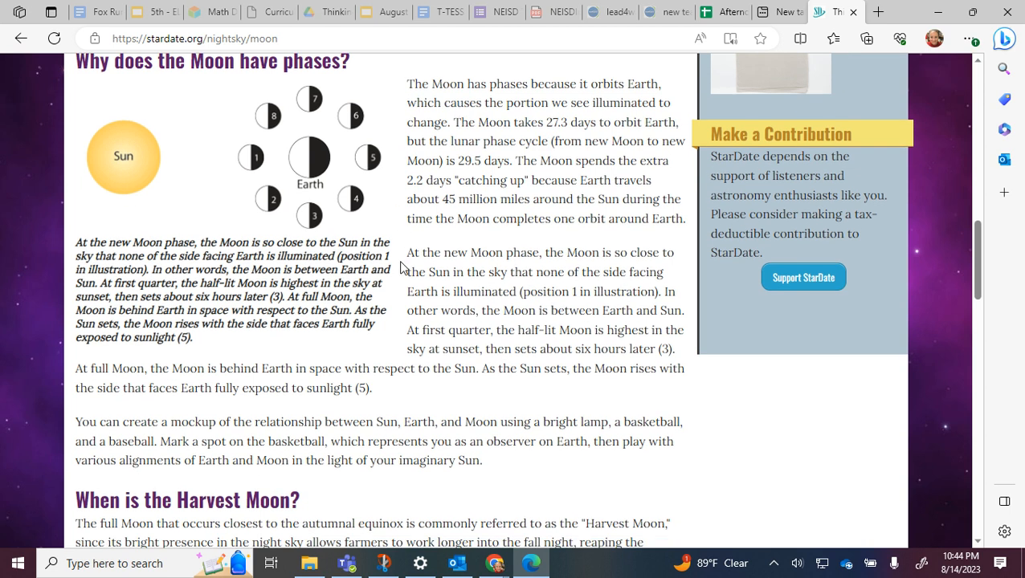
scroll("down", 3)
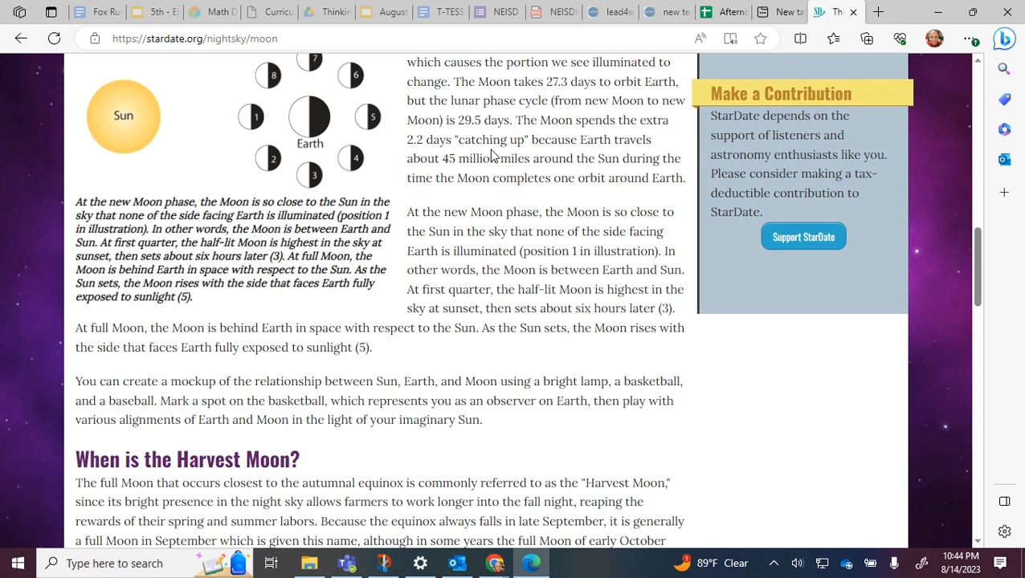
scroll("down", 3)
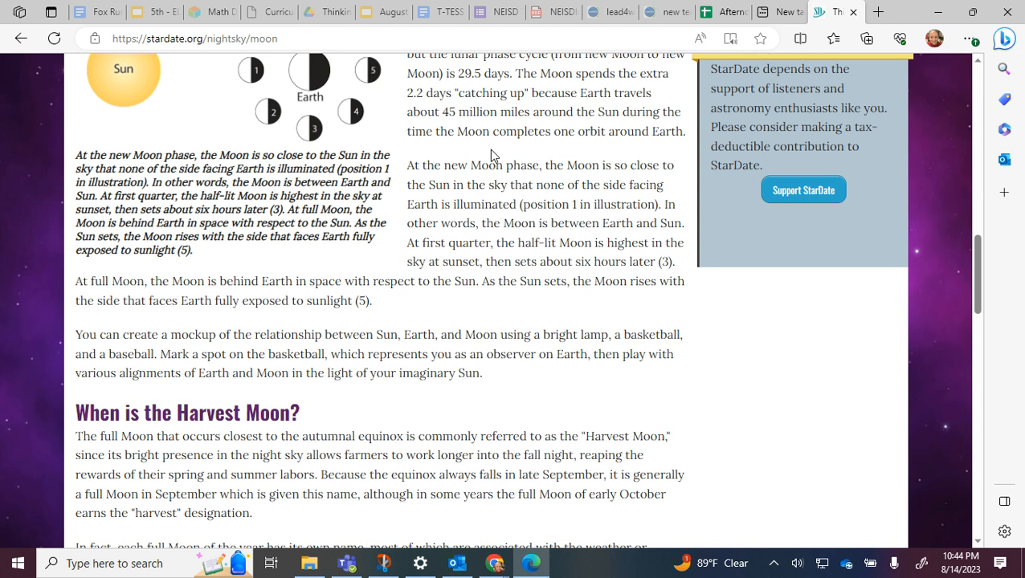
mouse_move(329, 150)
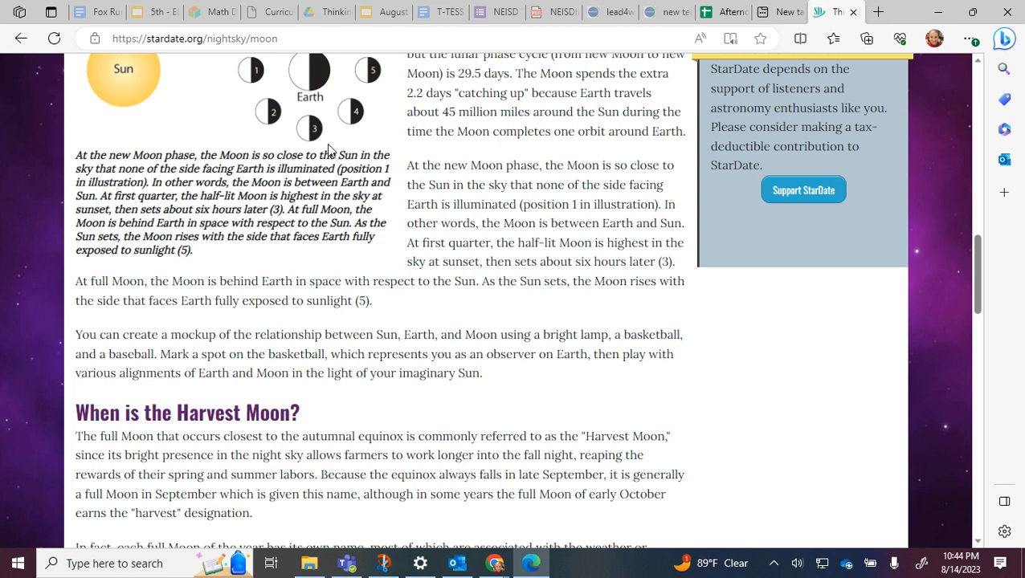
mouse_move(214, 225)
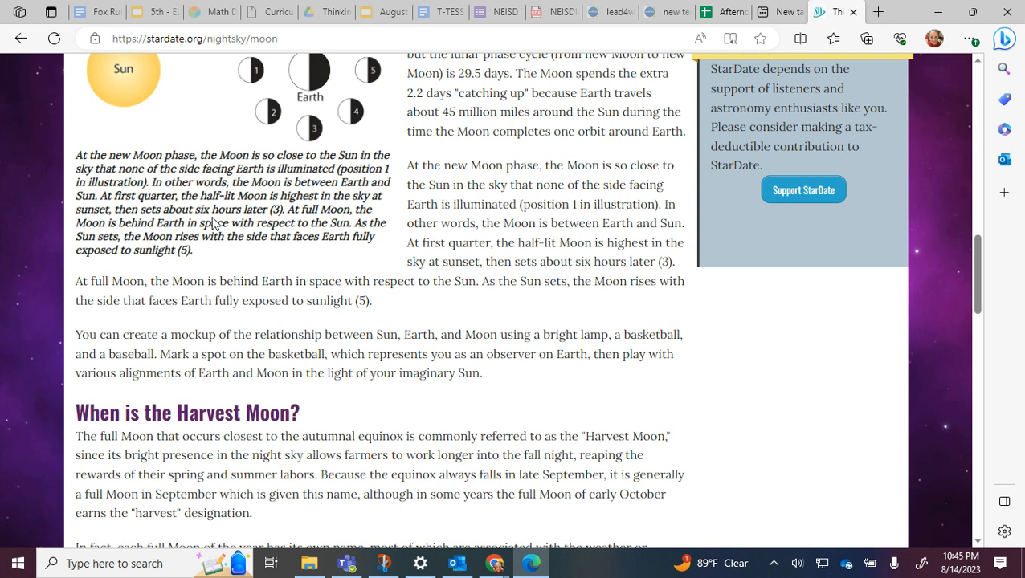
scroll("down", 3)
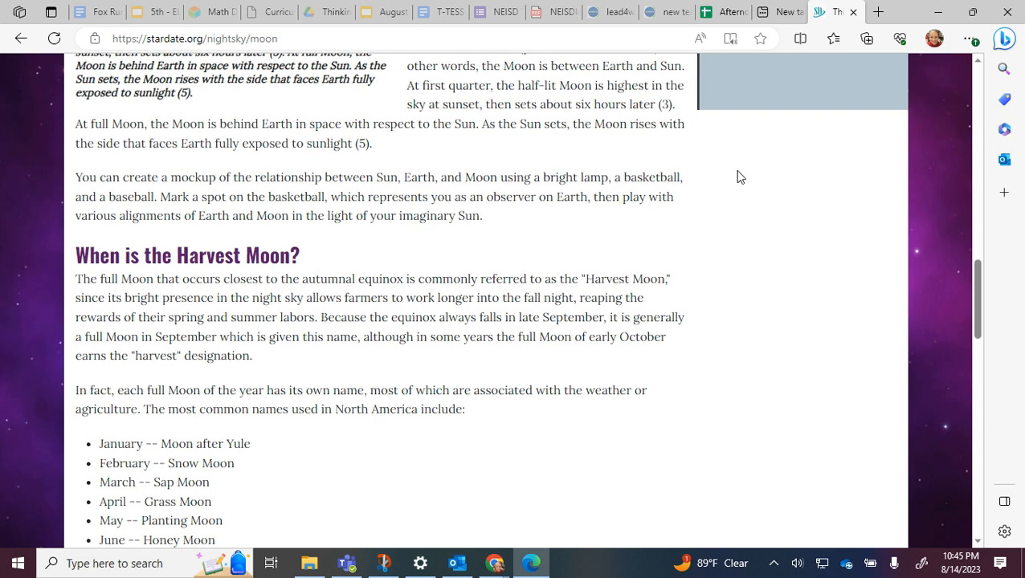
- Scroll through all twelve monthly full Moon names to the 'What is a Blue Moon' heading
scroll("down", 3)
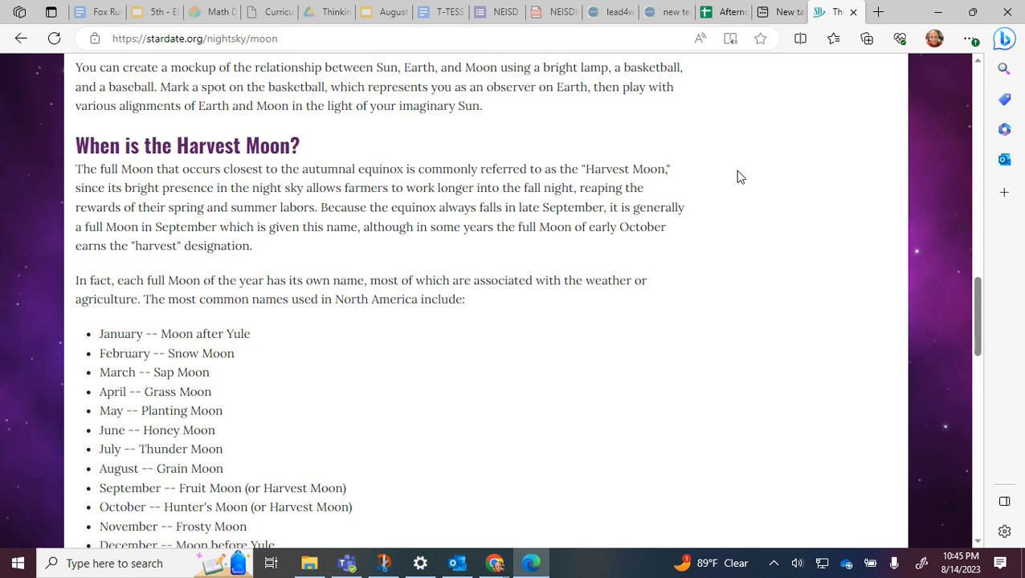
scroll("down", 3)
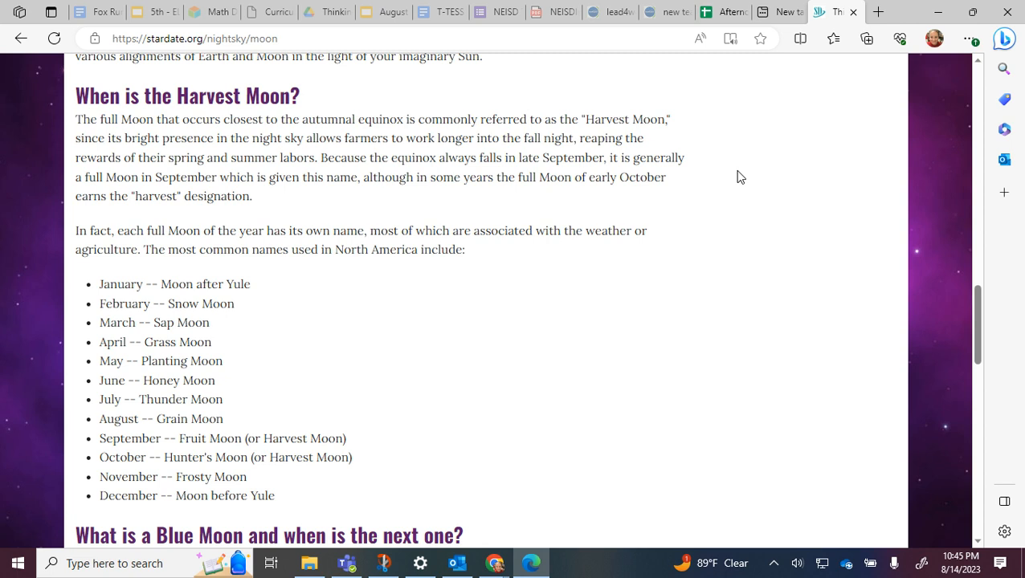
scroll("down", 3)
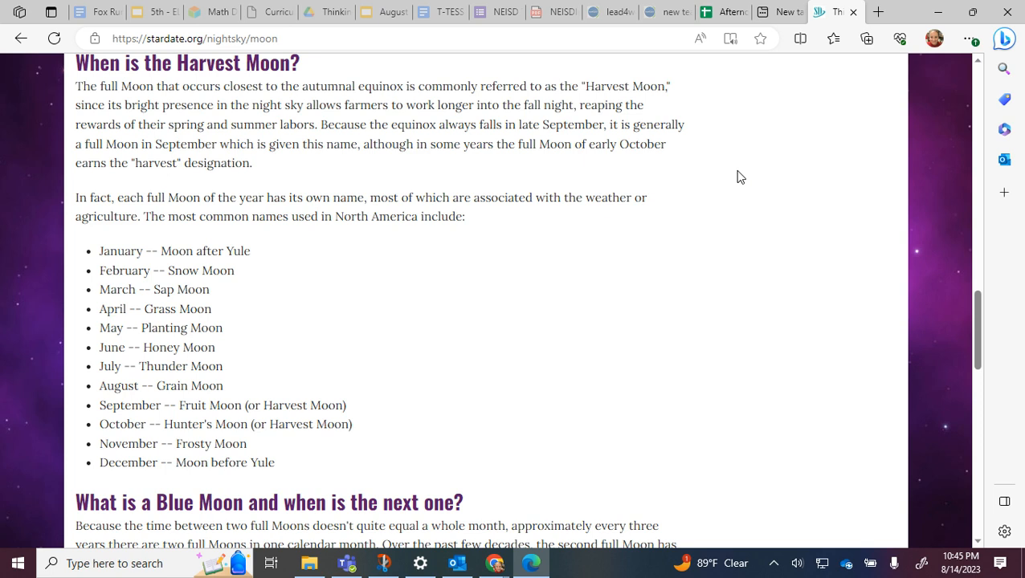
mouse_move(126, 263)
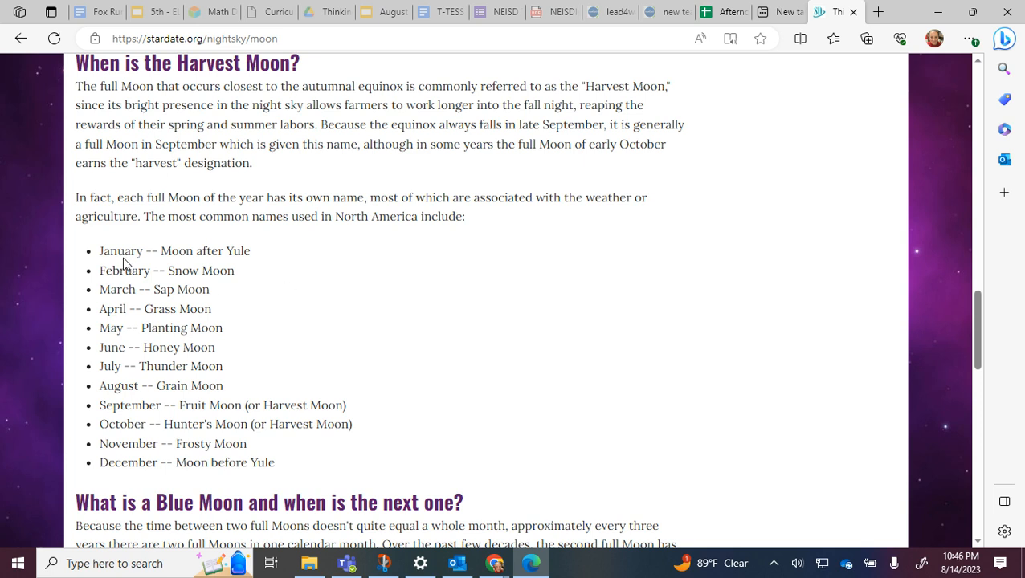
mouse_move(124, 294)
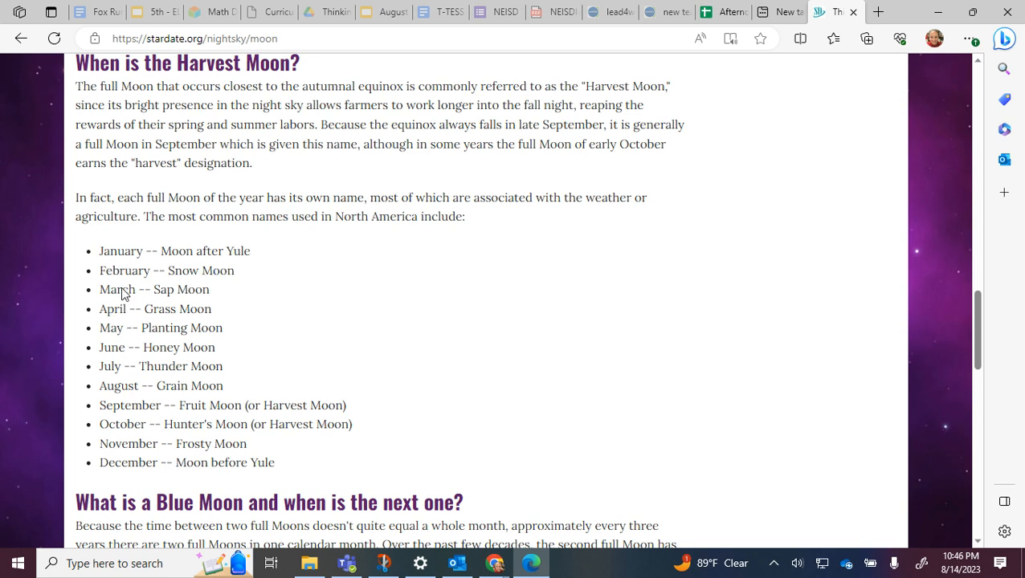
mouse_move(194, 281)
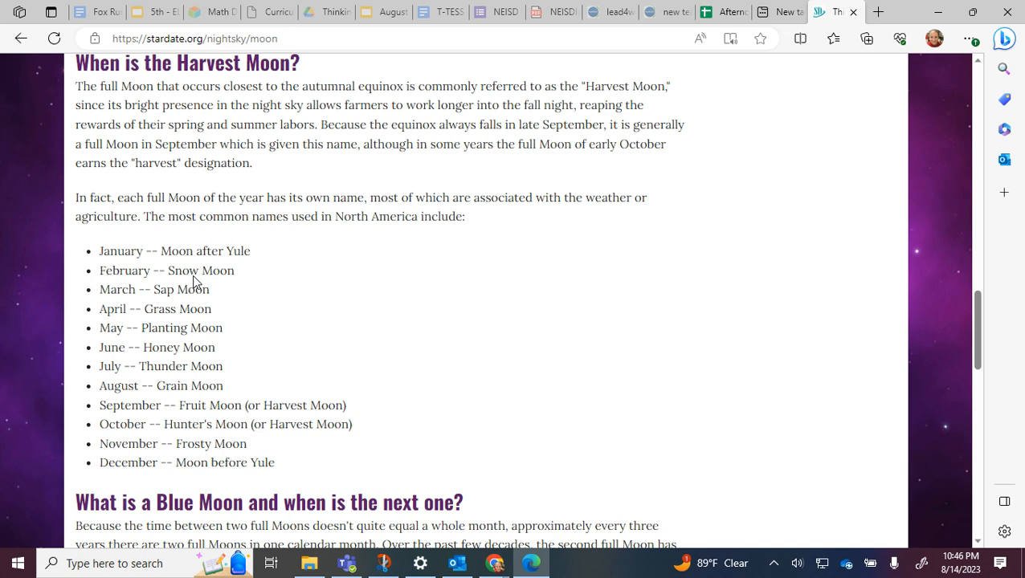
mouse_move(179, 309)
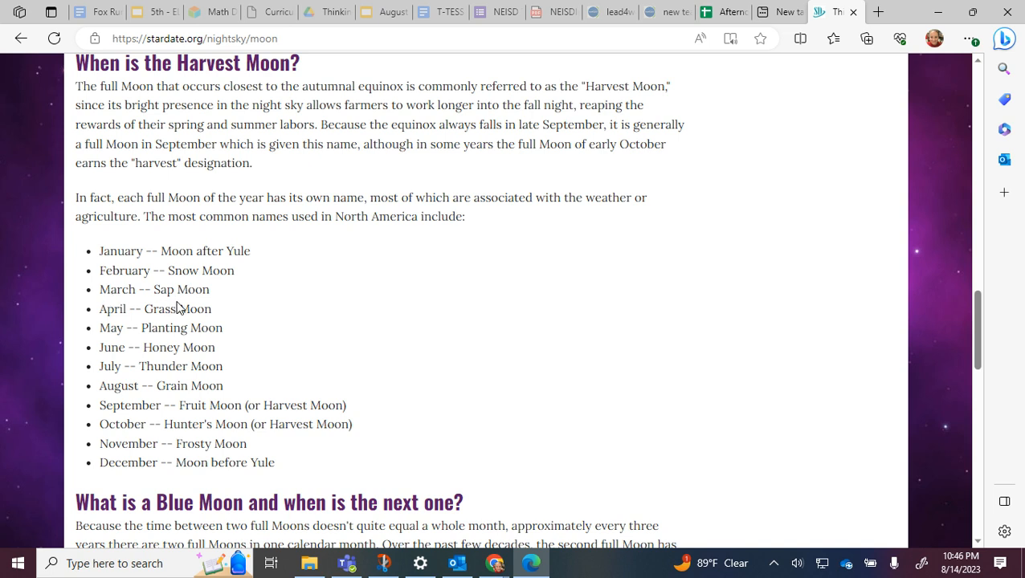
mouse_move(175, 328)
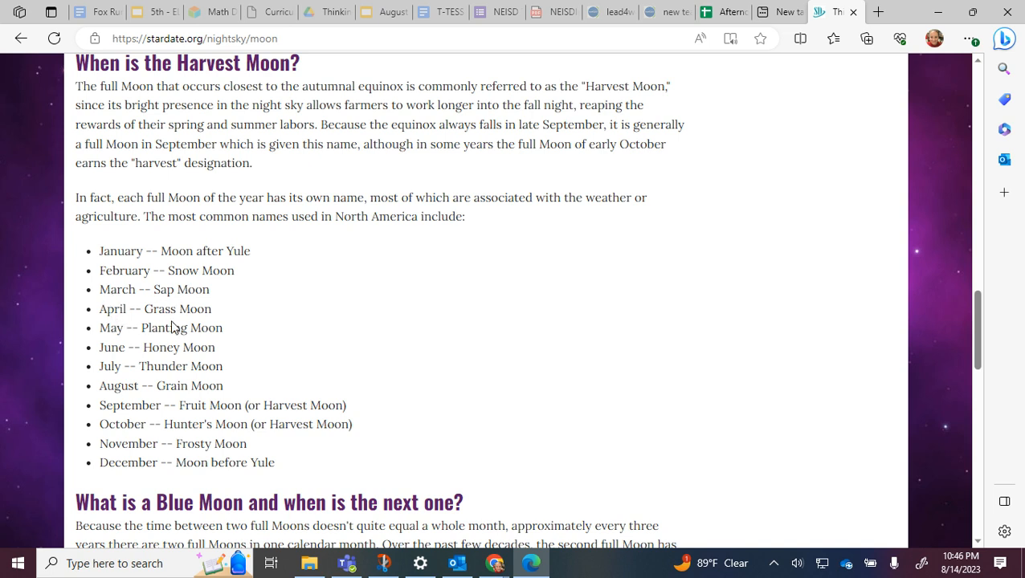
mouse_move(156, 343)
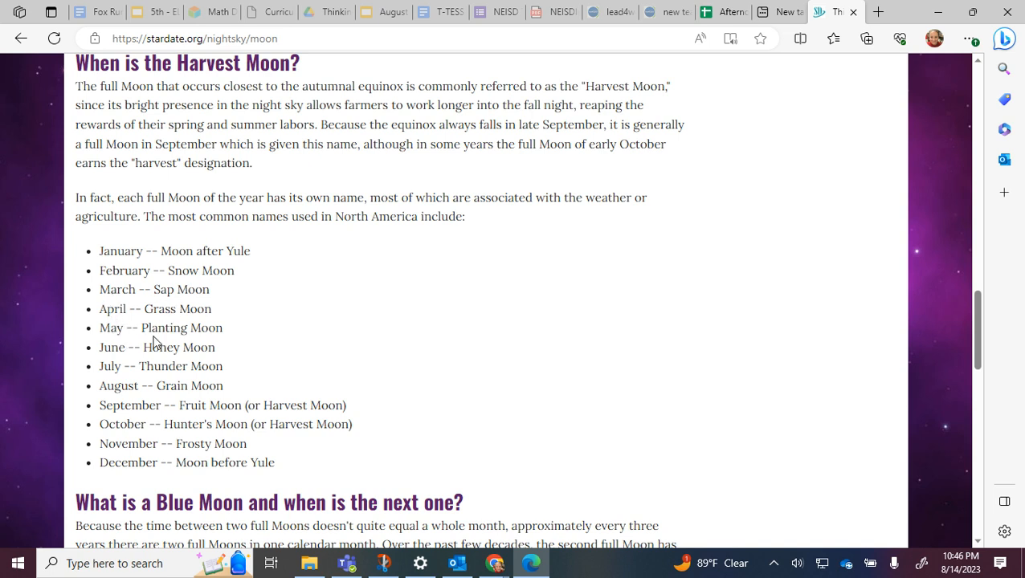
mouse_move(120, 366)
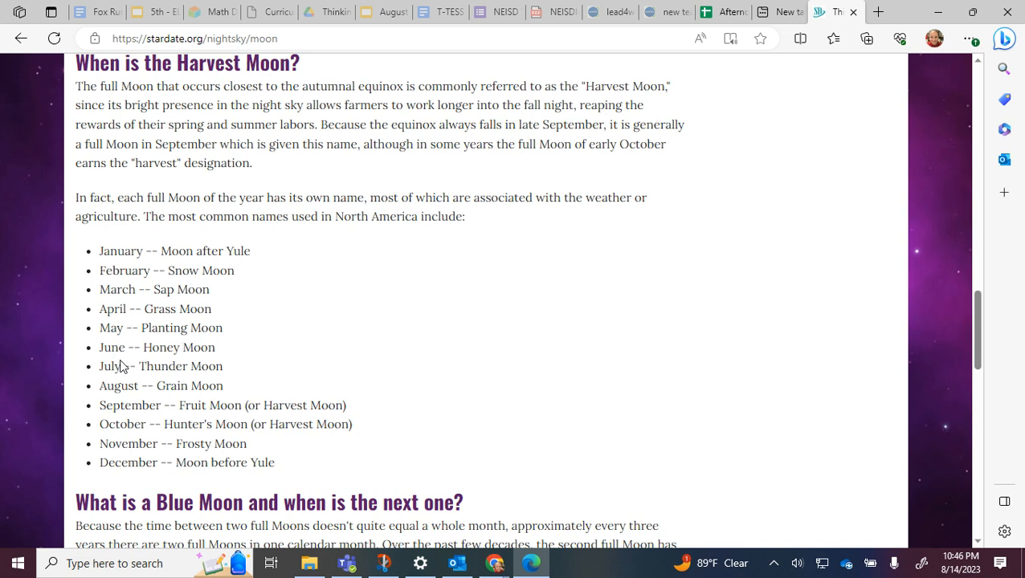
mouse_move(117, 385)
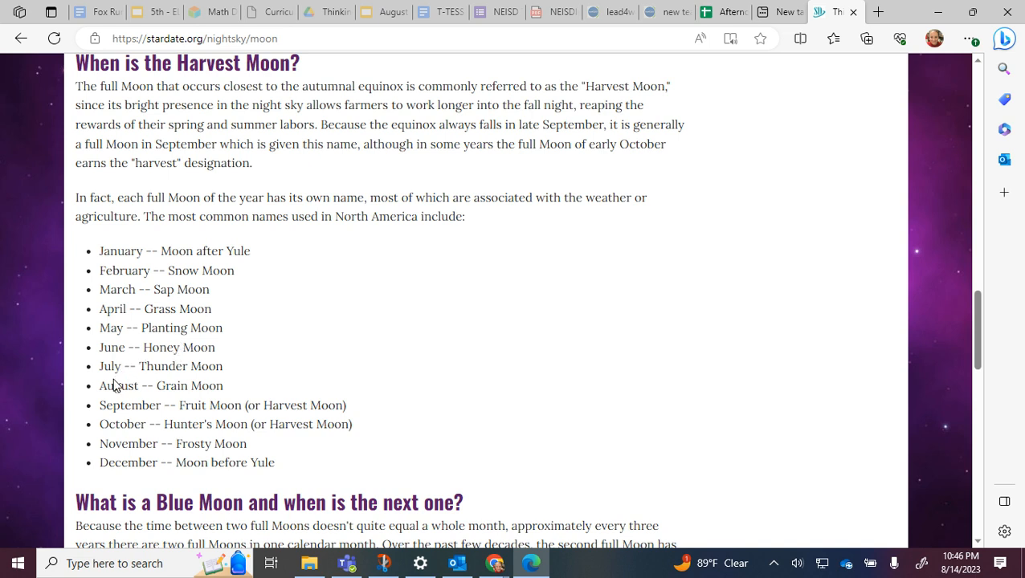
mouse_move(120, 401)
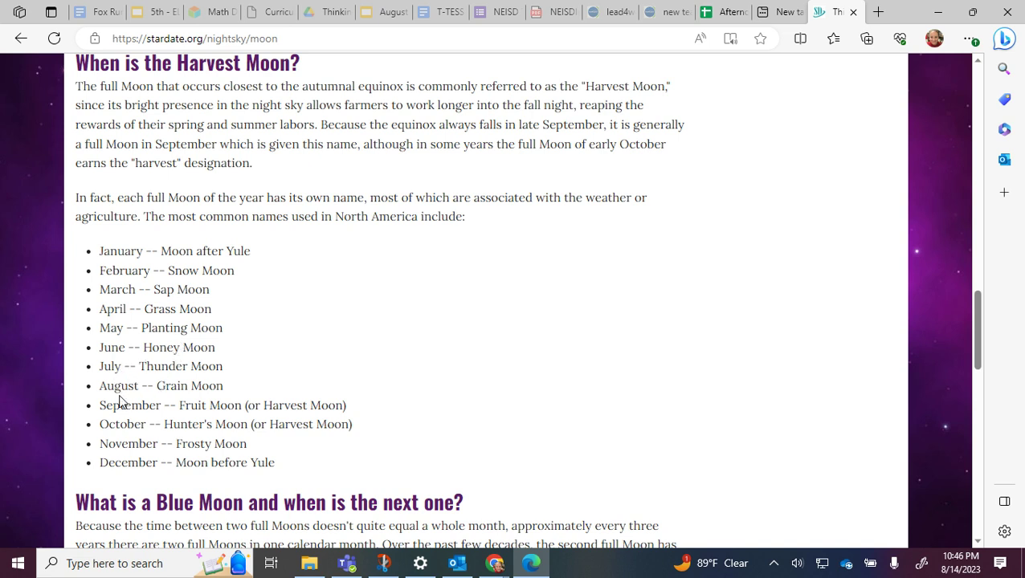
scroll("down", 3)
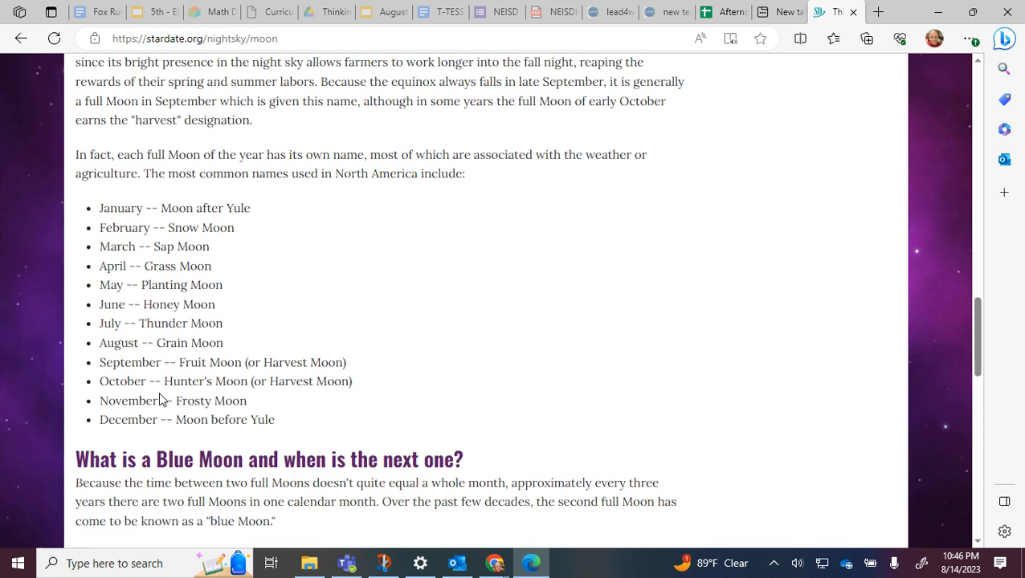
scroll("down", 3)
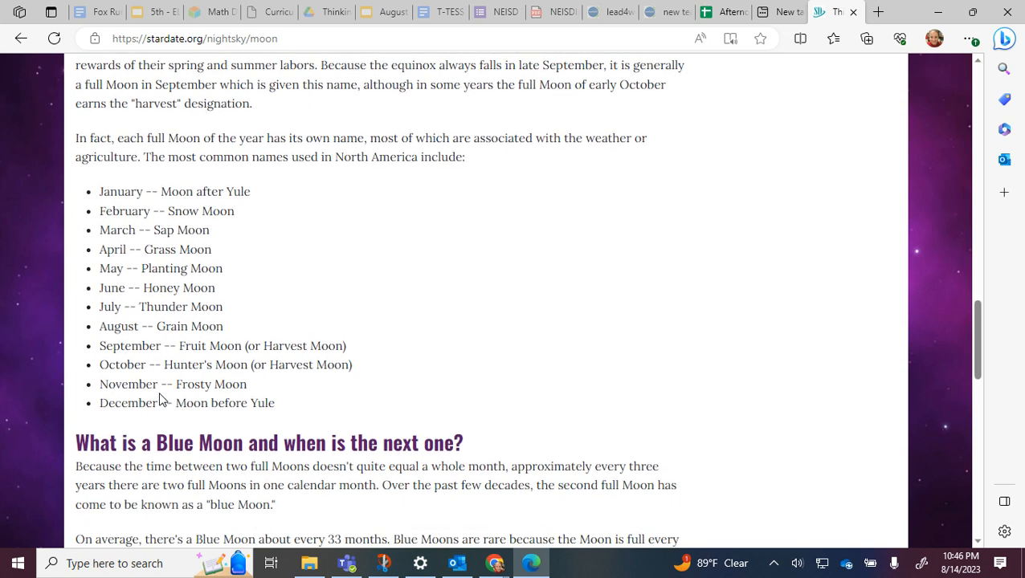
mouse_move(136, 386)
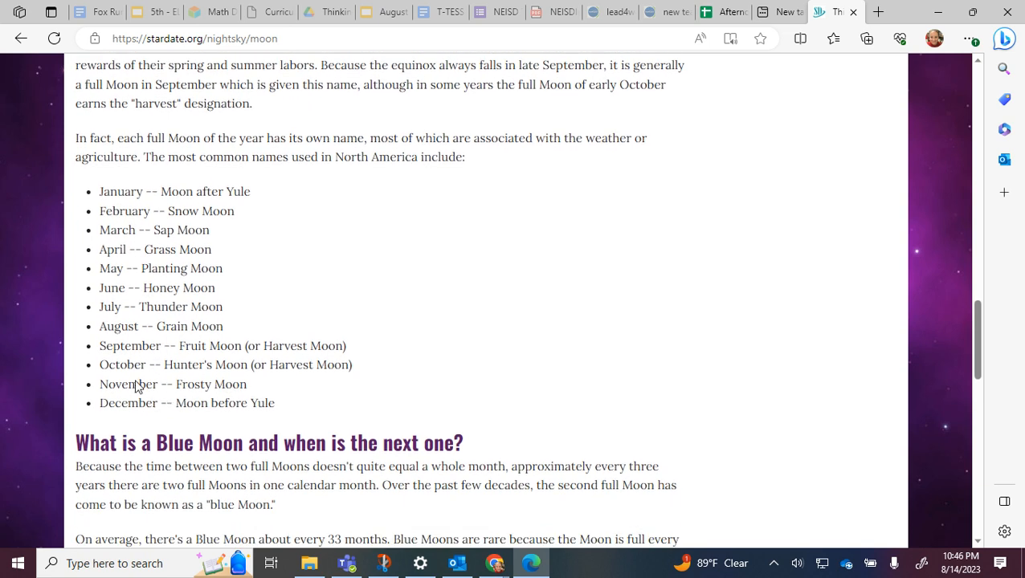
mouse_move(281, 381)
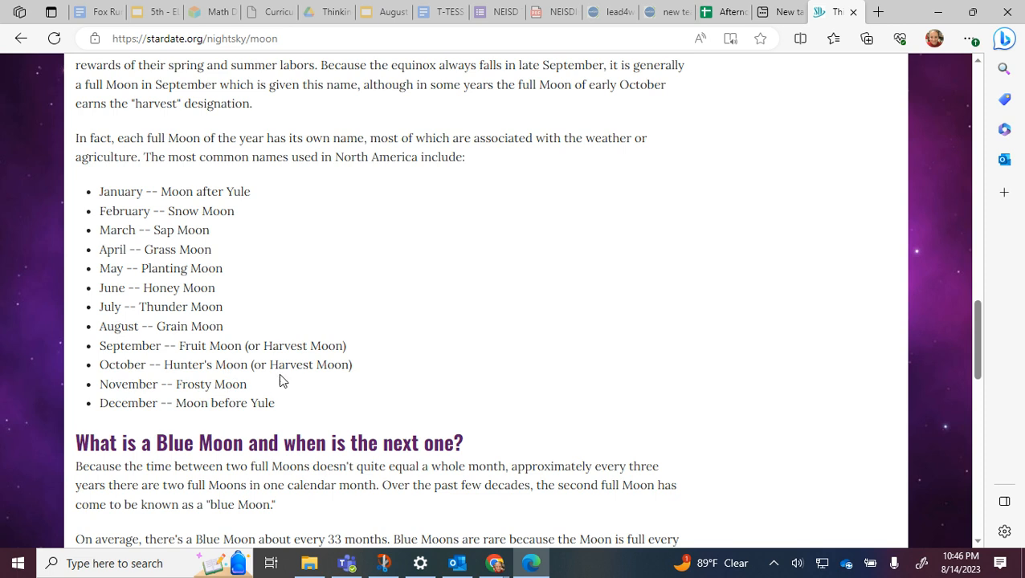
mouse_move(136, 405)
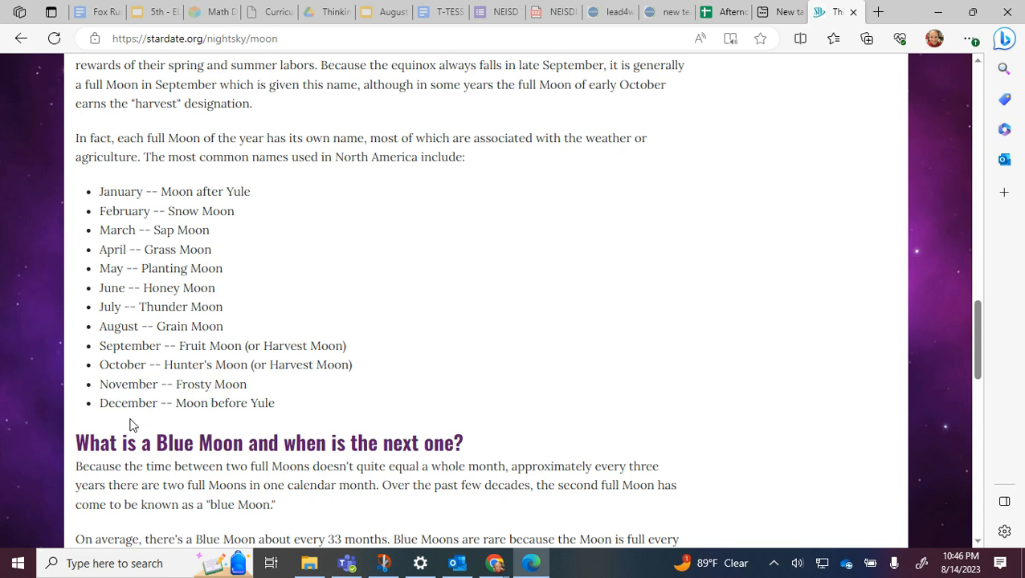
mouse_move(201, 420)
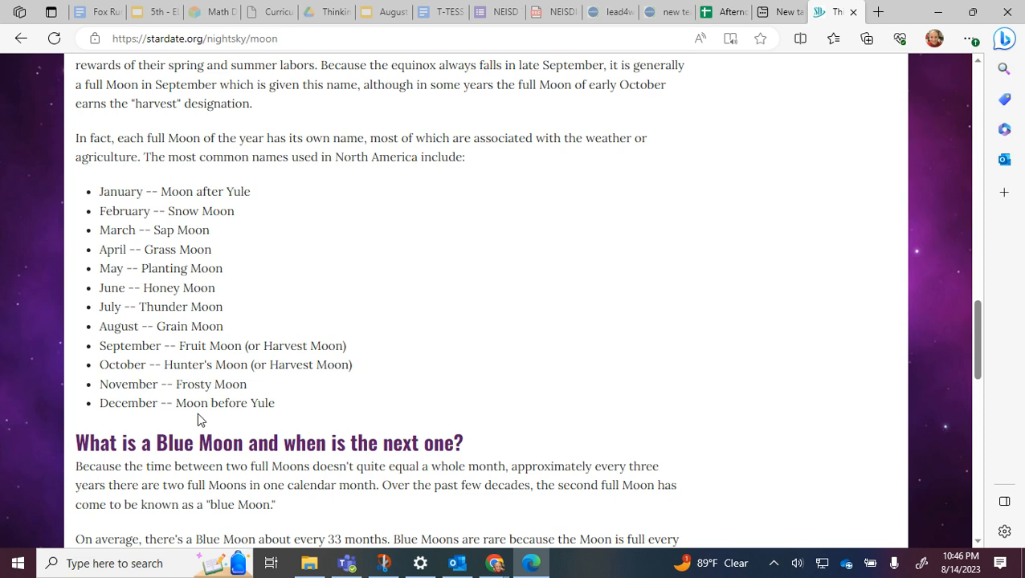
scroll("down", 3)
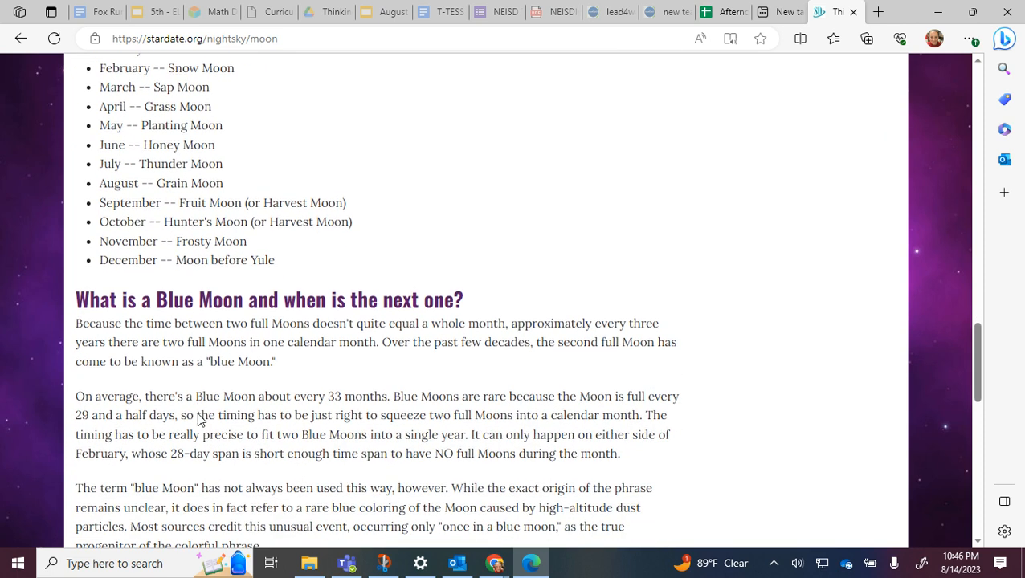
- Scroll past the Blue Moon paragraphs to the same-side-of-the-Moon heading
scroll("down", 3)
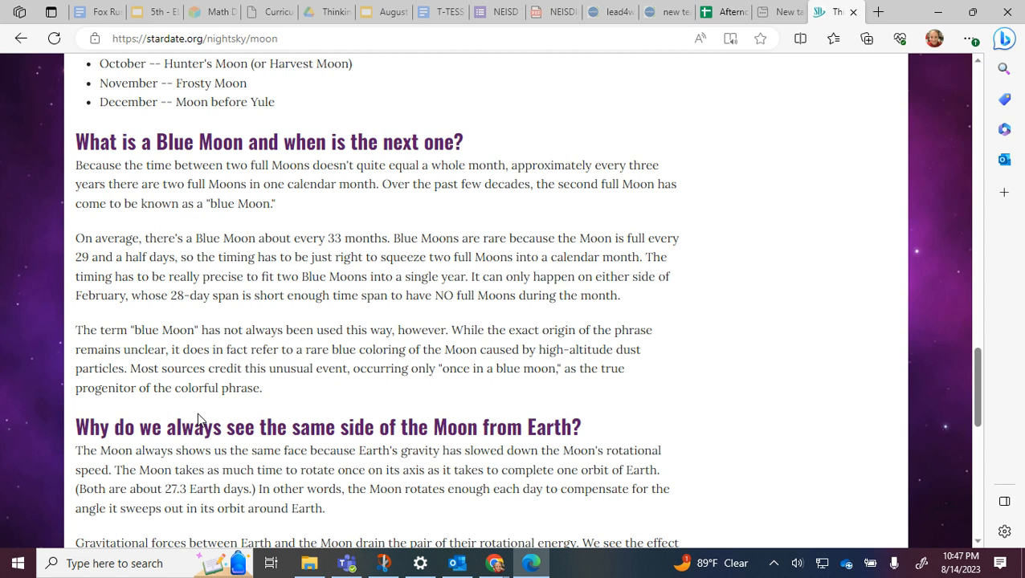
mouse_move(791, 335)
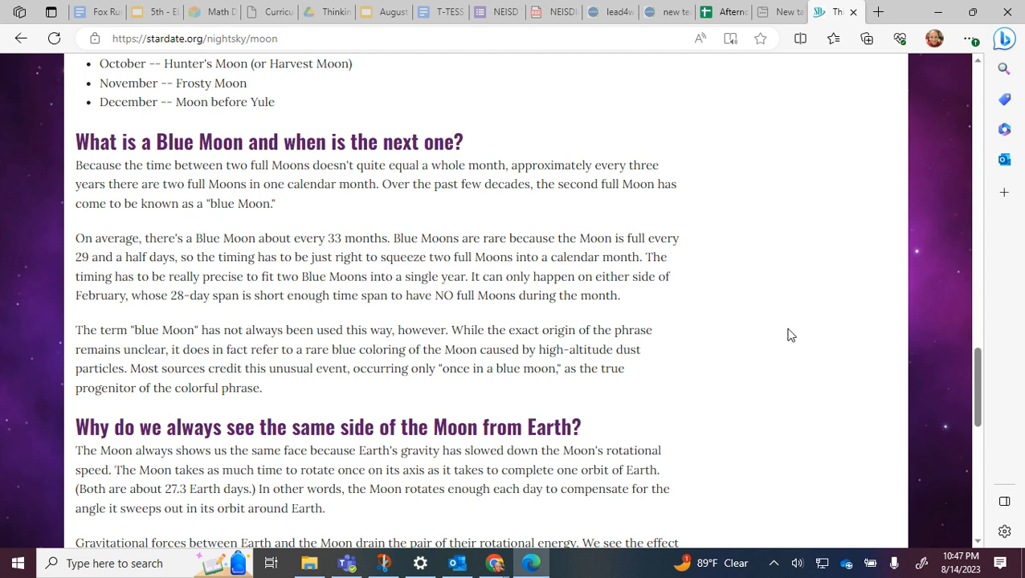
- Scroll through the same-side explanation to the young Moon visibility heading
scroll("down", 3)
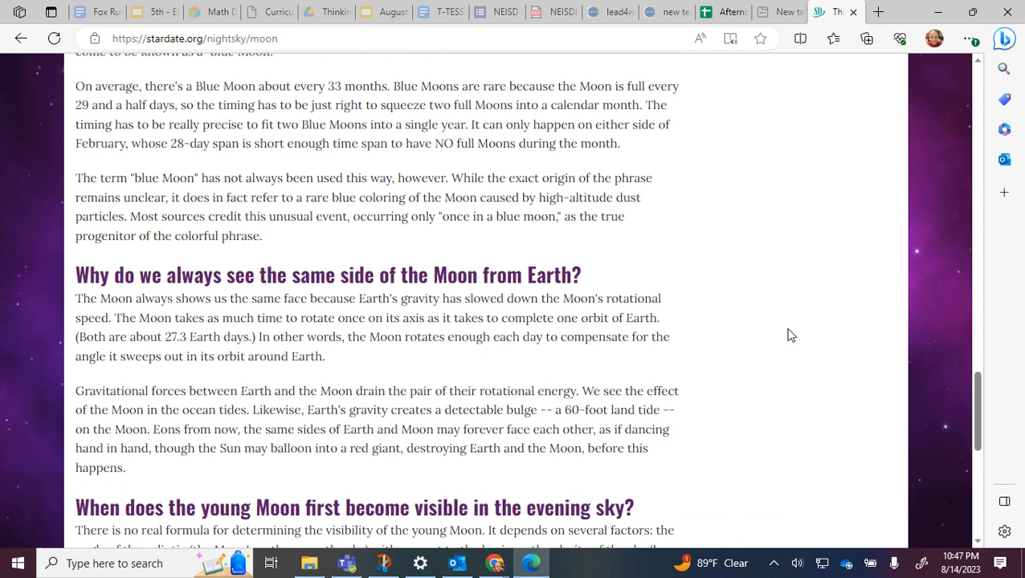
scroll("down", 3)
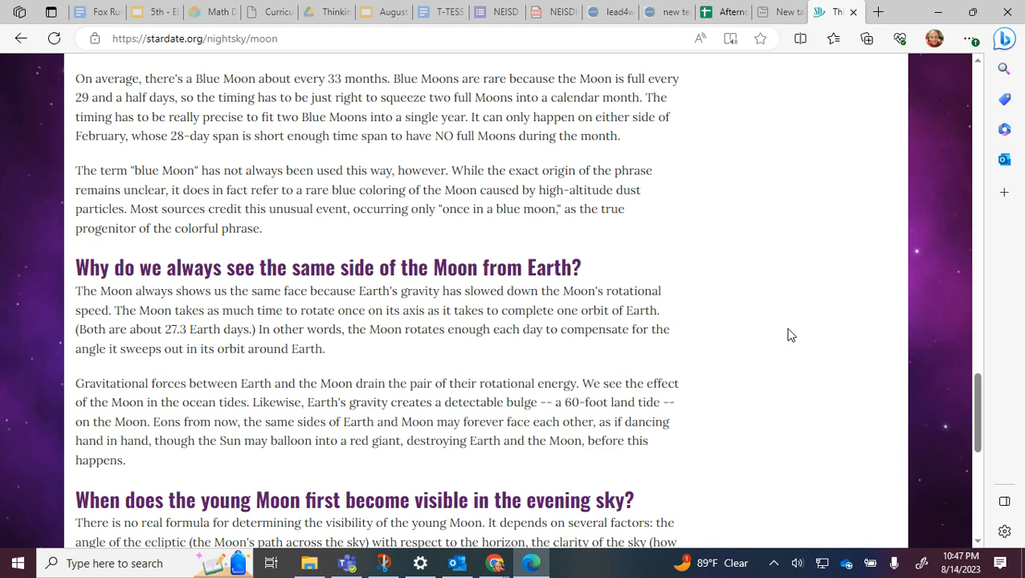
scroll("down", 3)
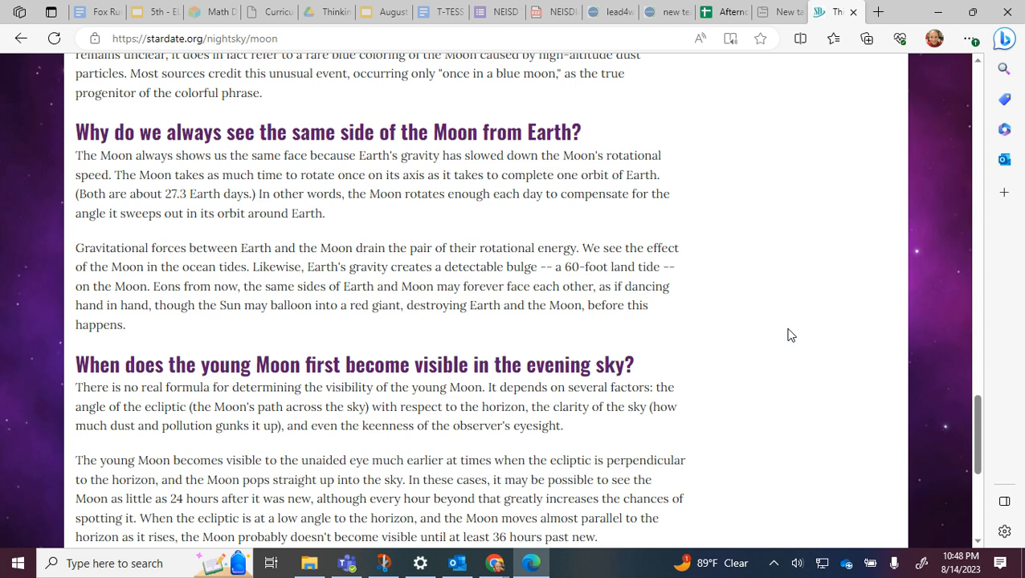
- Scroll through the young Moon section to the footer with About StarDate and Contact links
scroll("down", 3)
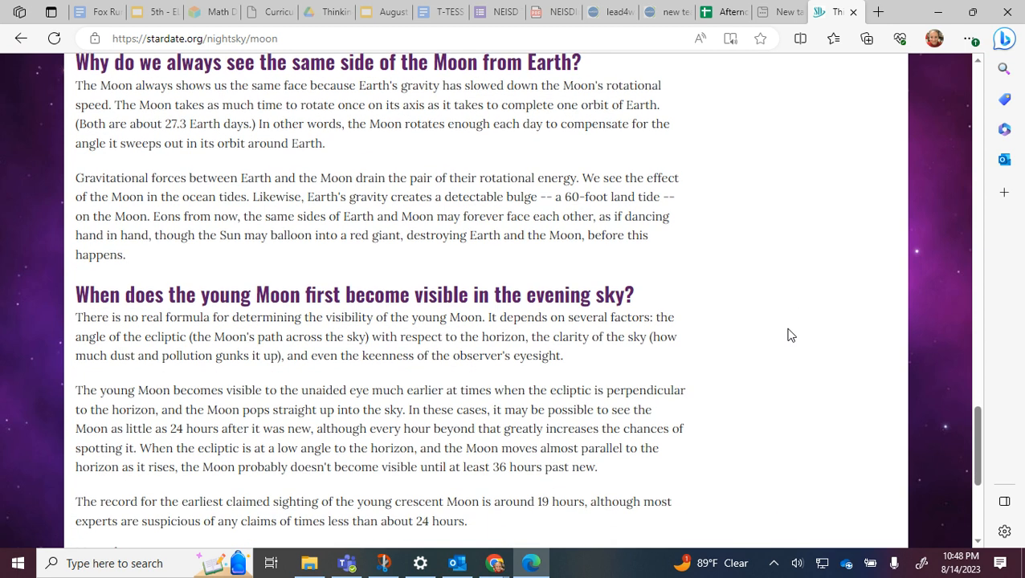
scroll("down", 3)
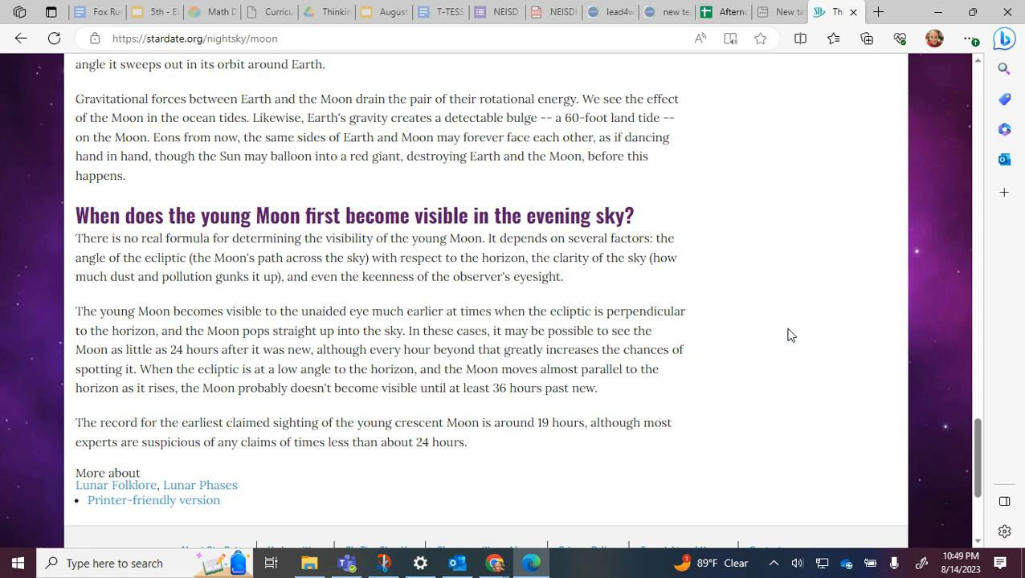
scroll("down", 3)
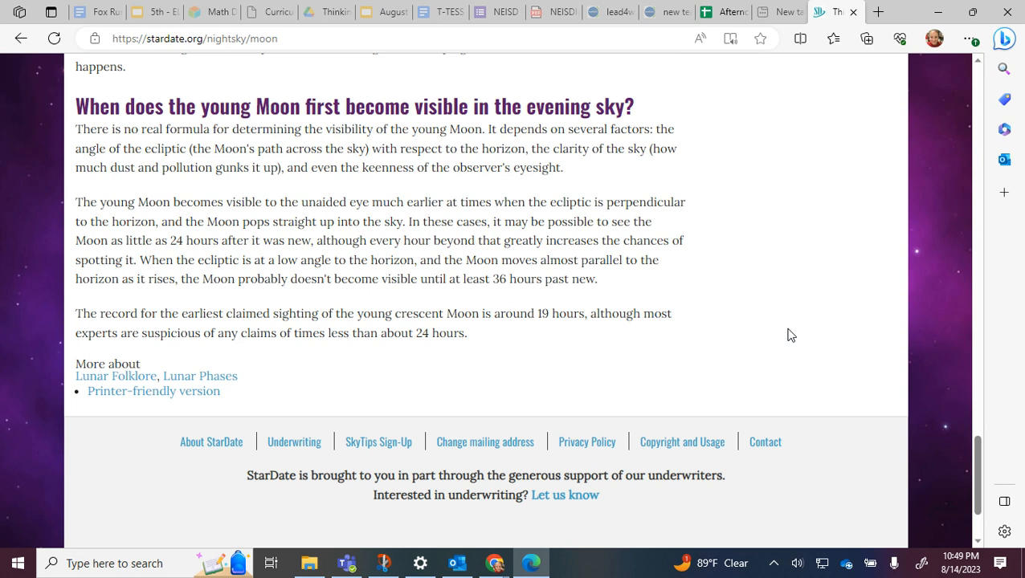
mouse_move(661, 339)
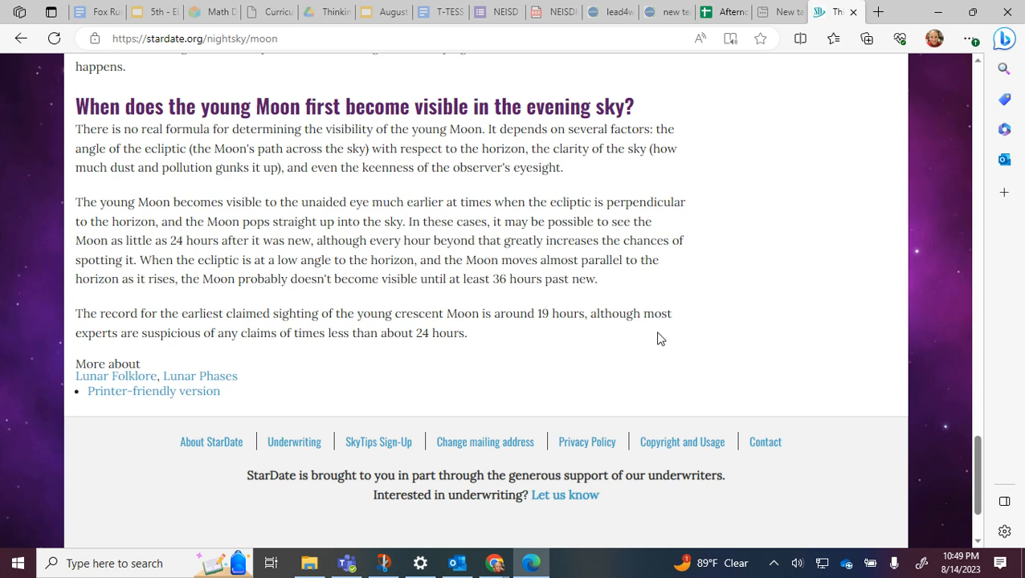